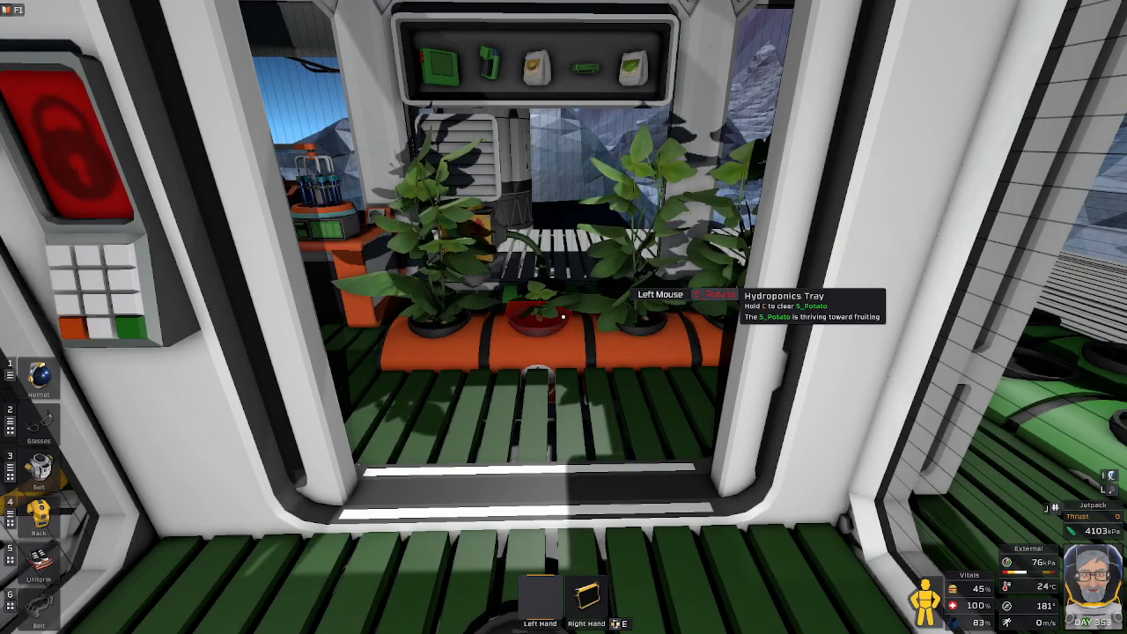
mouse_move(563, 317)
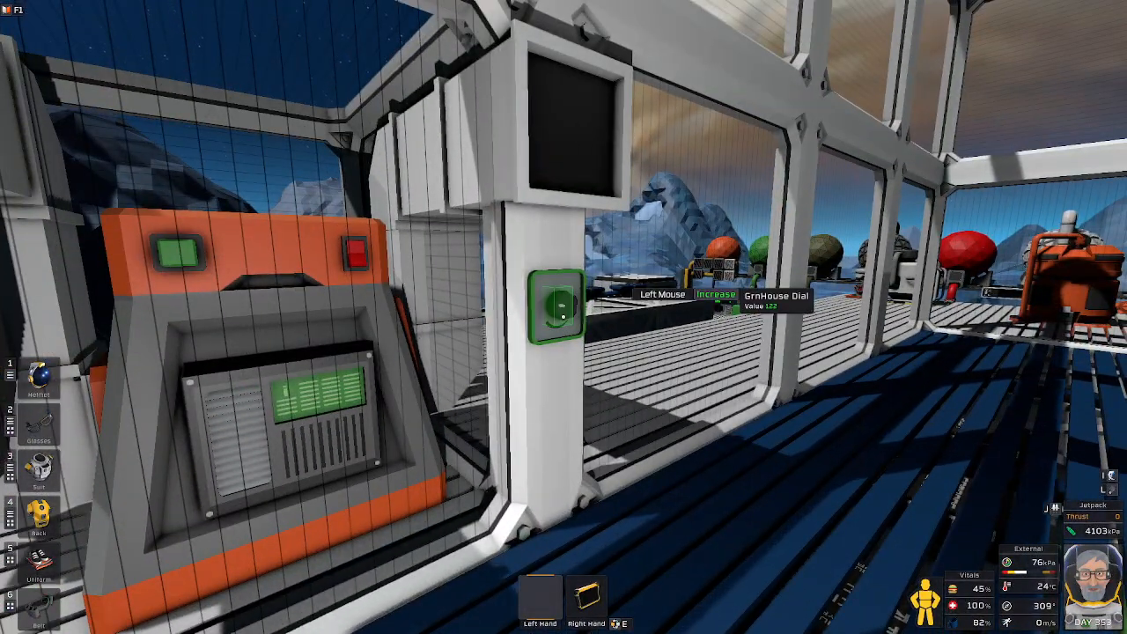
mouse_move(563, 317)
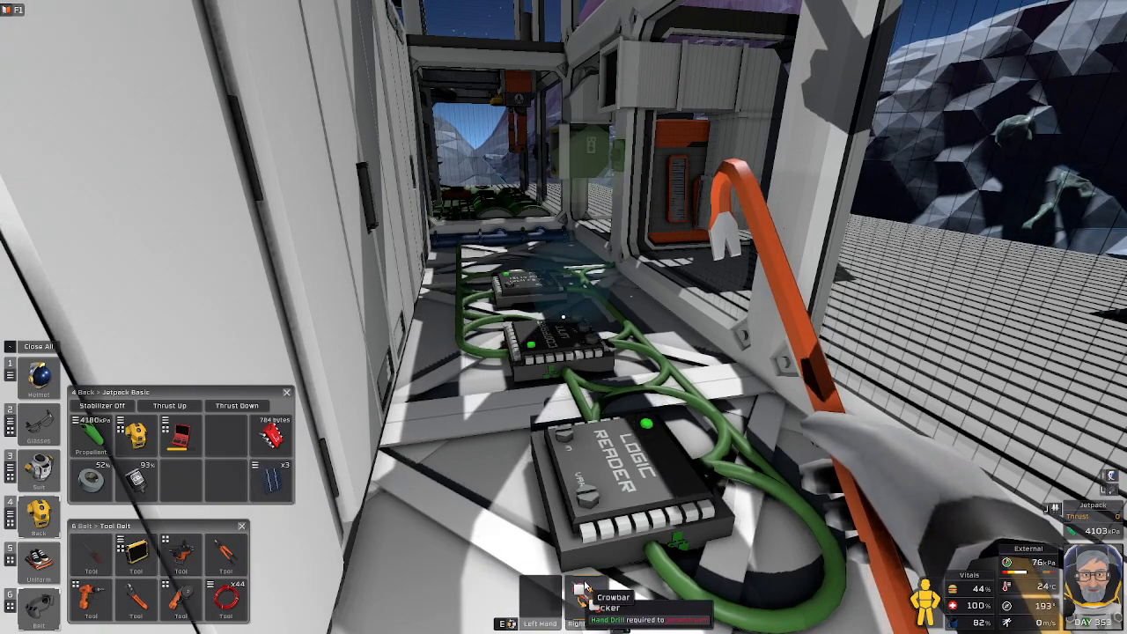
Leave the game view to switch over to the Paint diagram of the sun's vertical angle.
key(Escape)
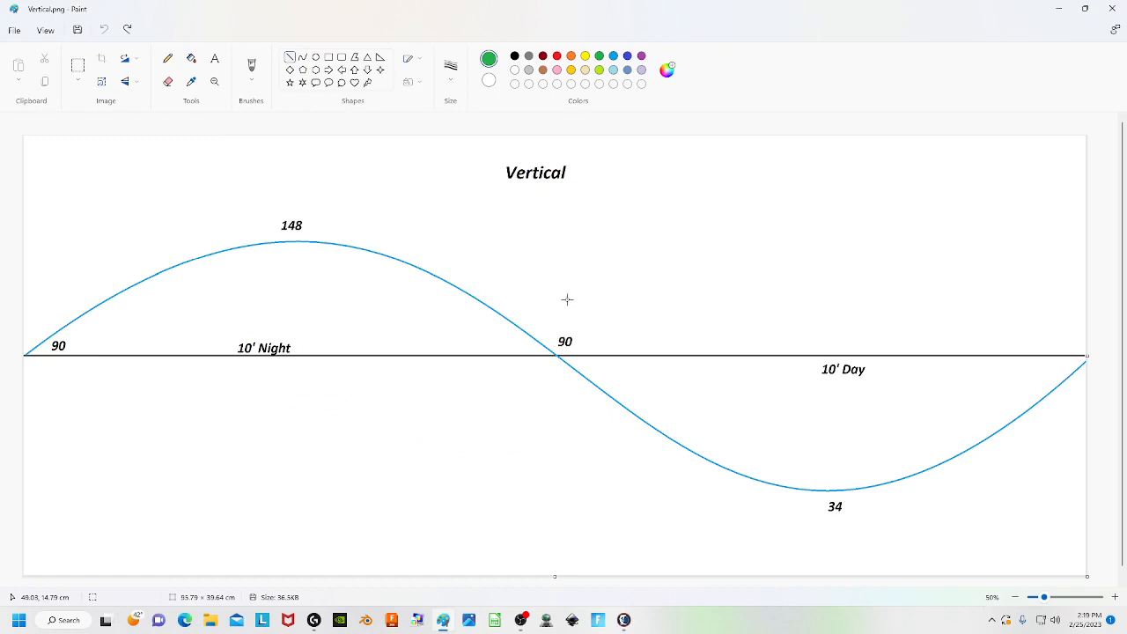
mouse_move(553, 289)
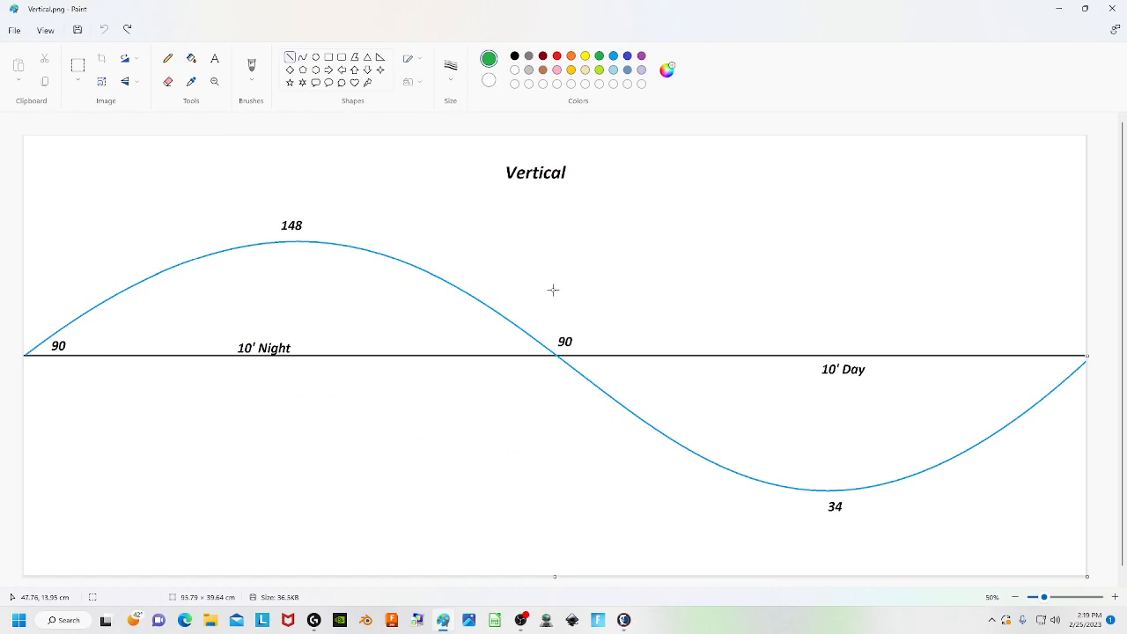
mouse_move(394, 289)
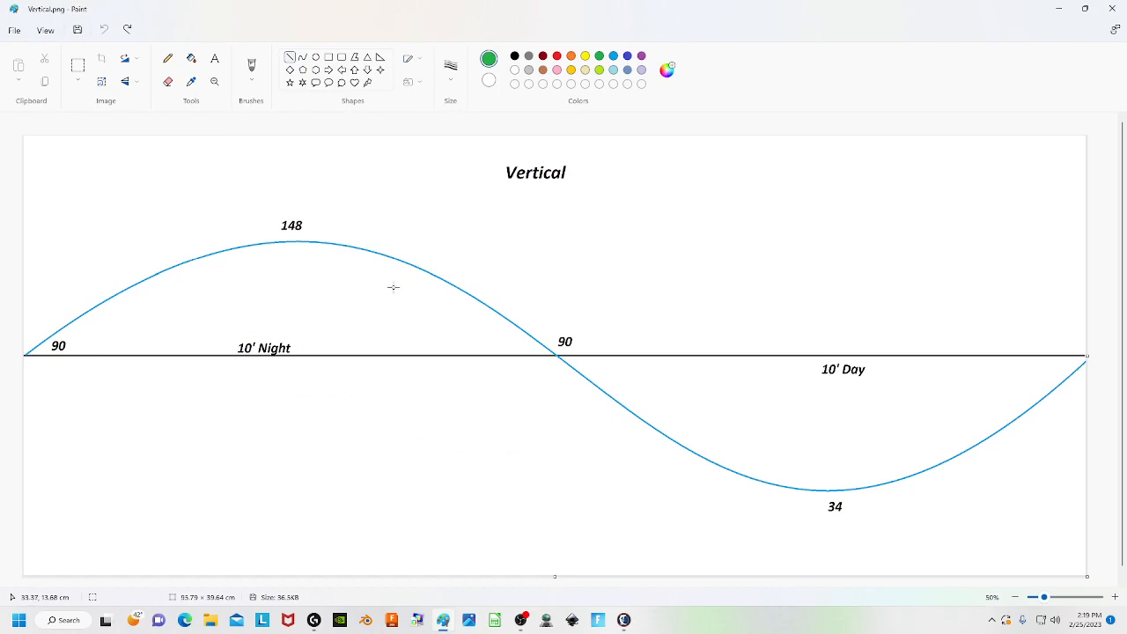
mouse_move(149, 326)
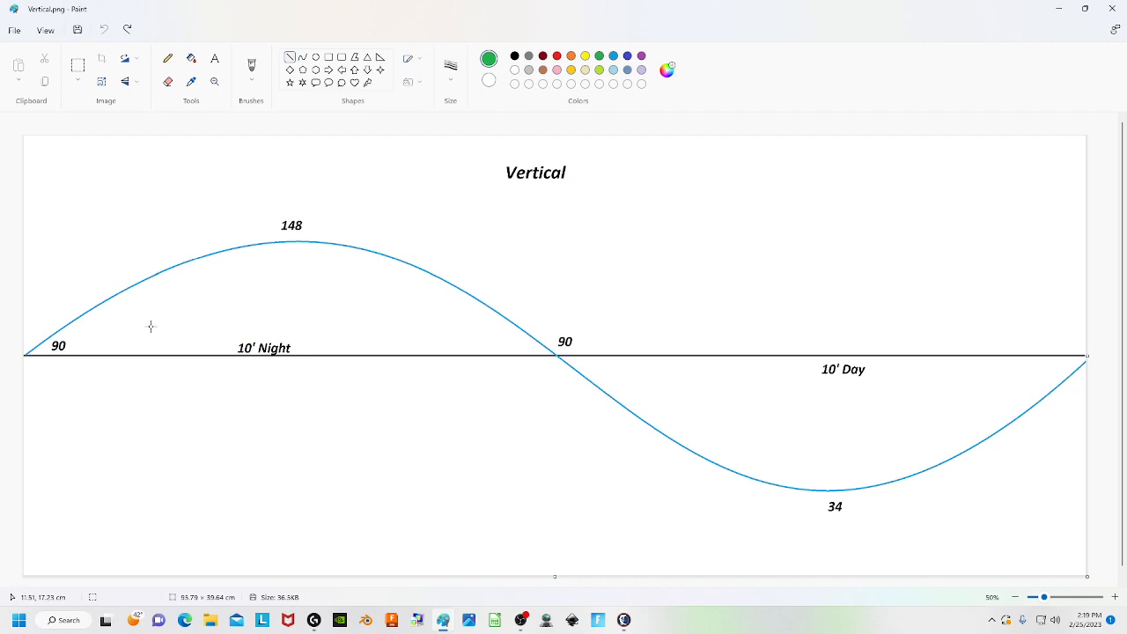
mouse_move(34, 352)
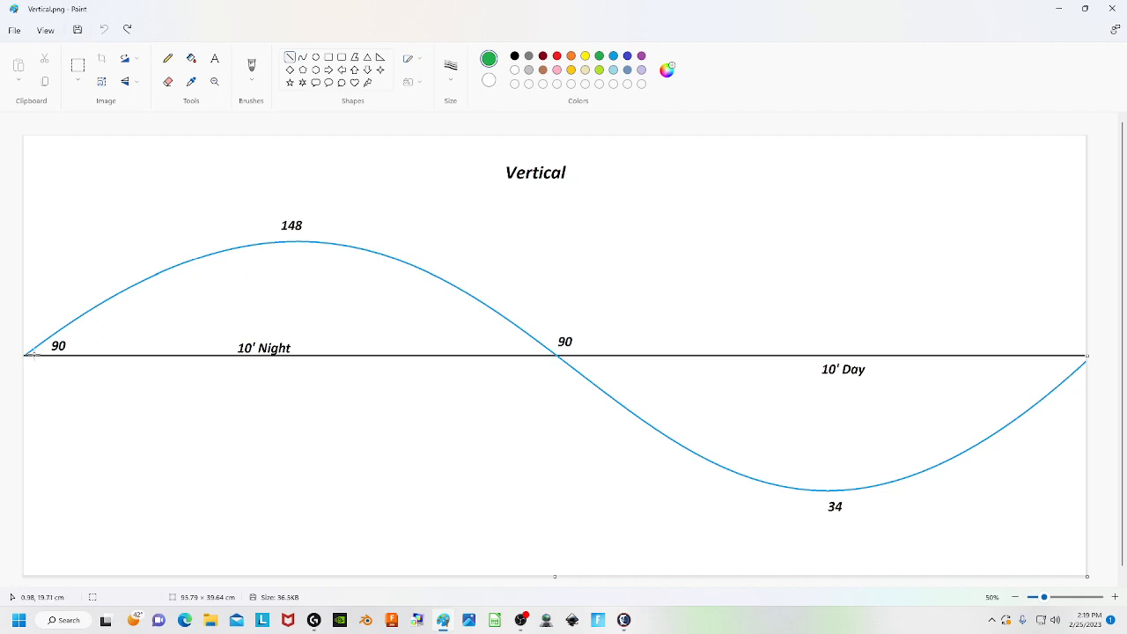
mouse_move(172, 285)
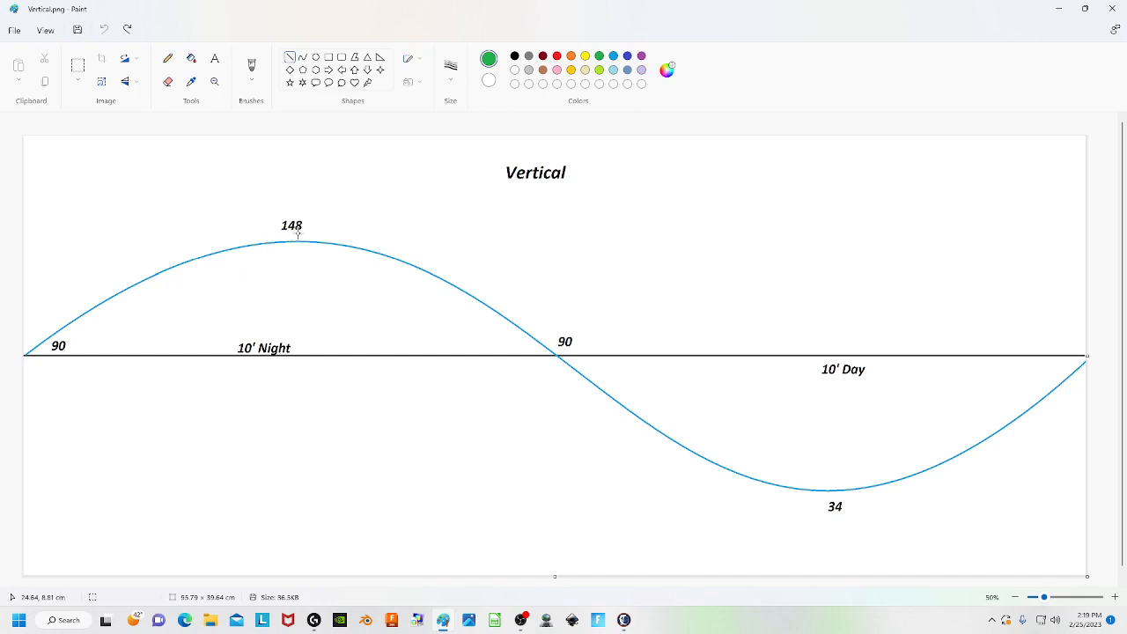
mouse_move(543, 356)
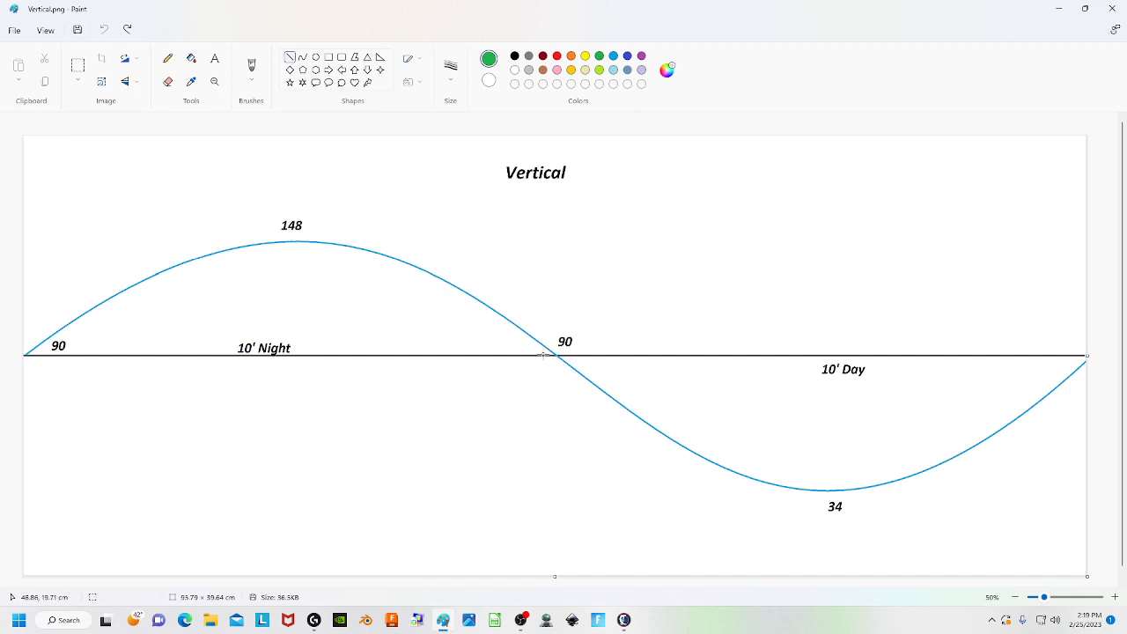
mouse_move(243, 363)
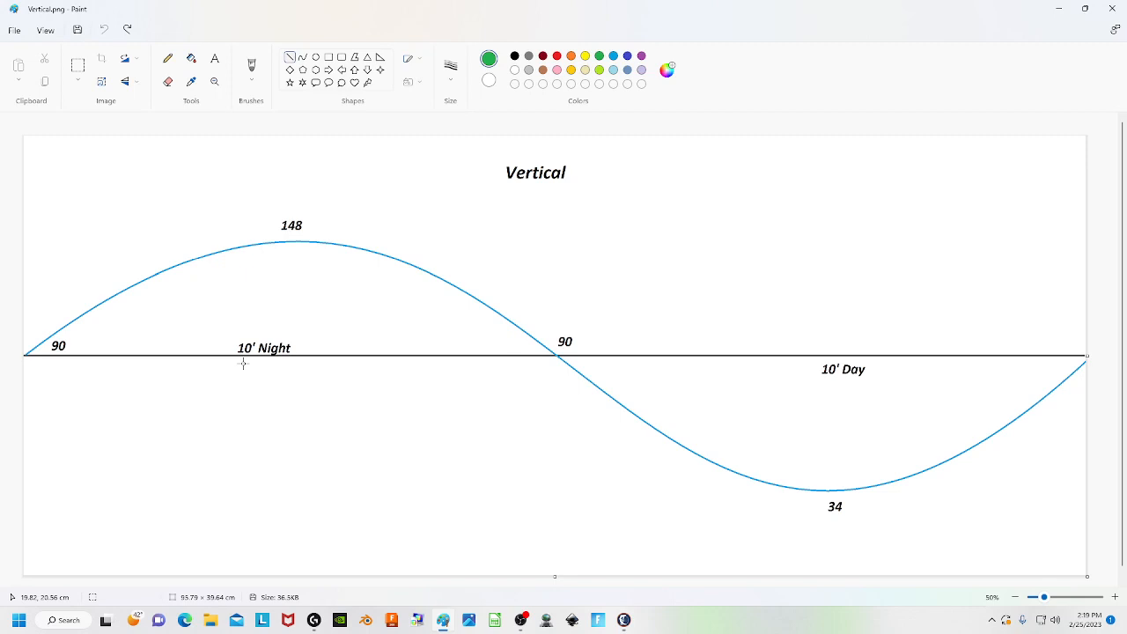
mouse_move(587, 373)
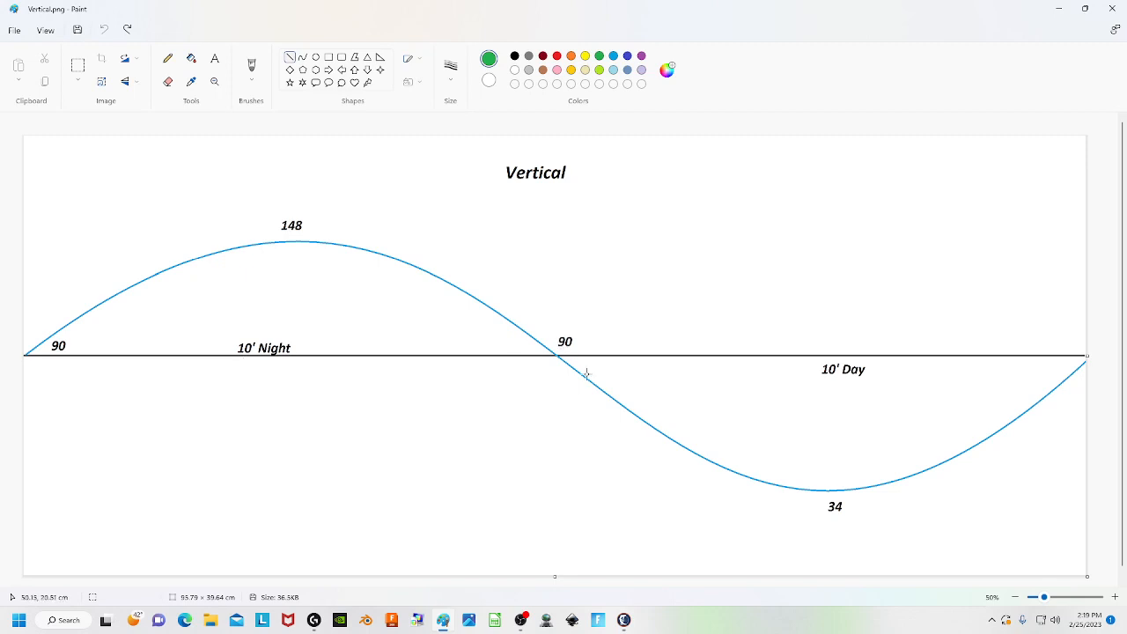
mouse_move(844, 516)
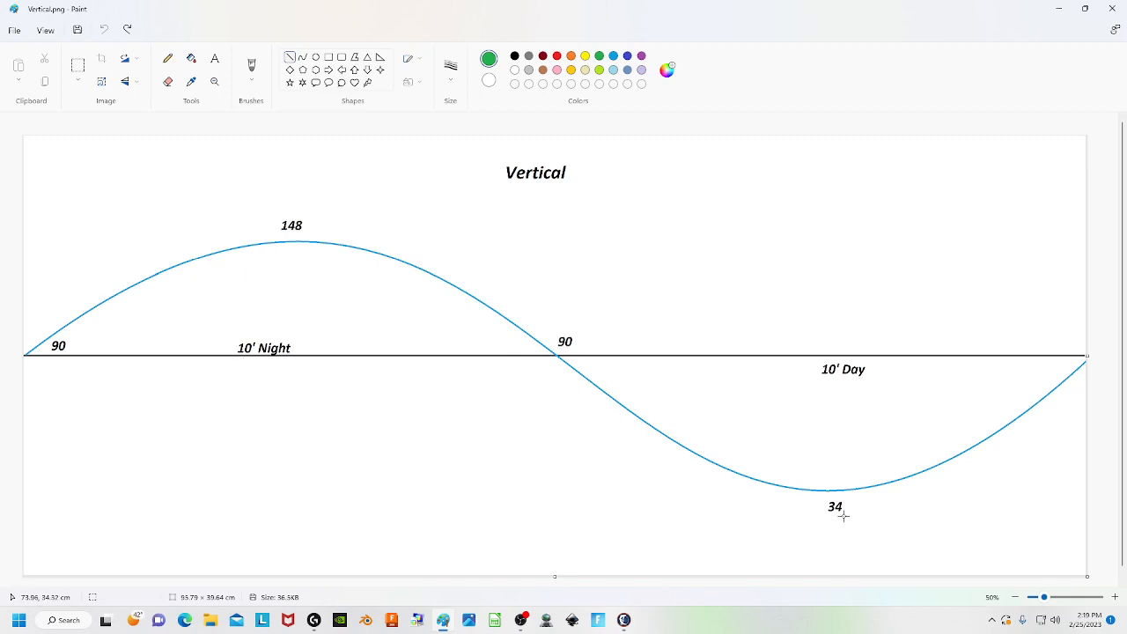
mouse_move(1071, 359)
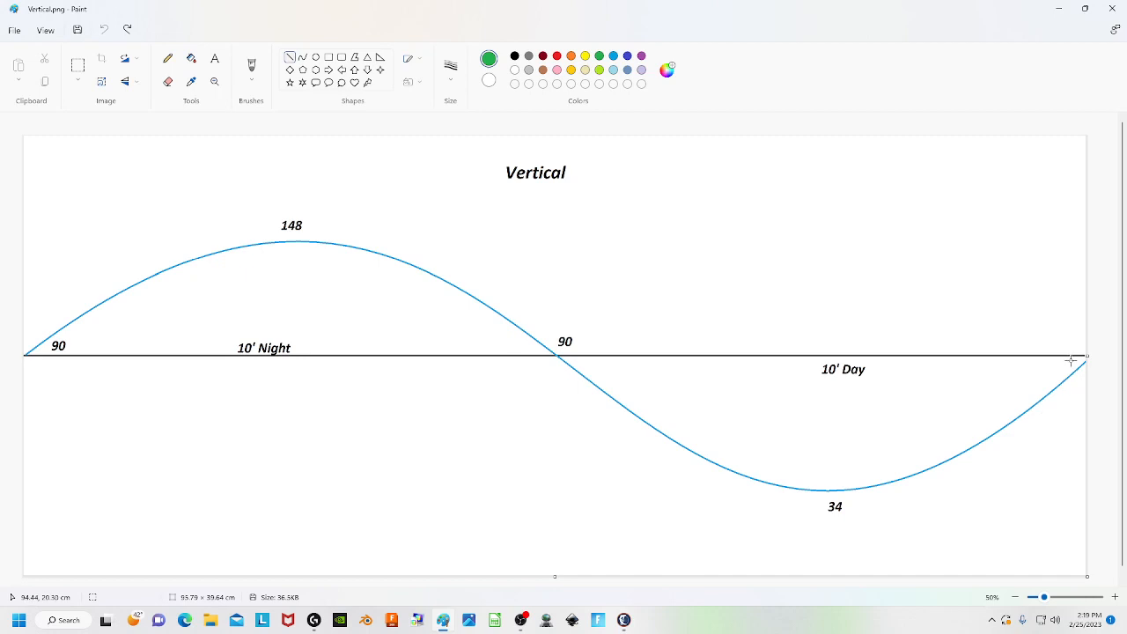
mouse_move(840, 384)
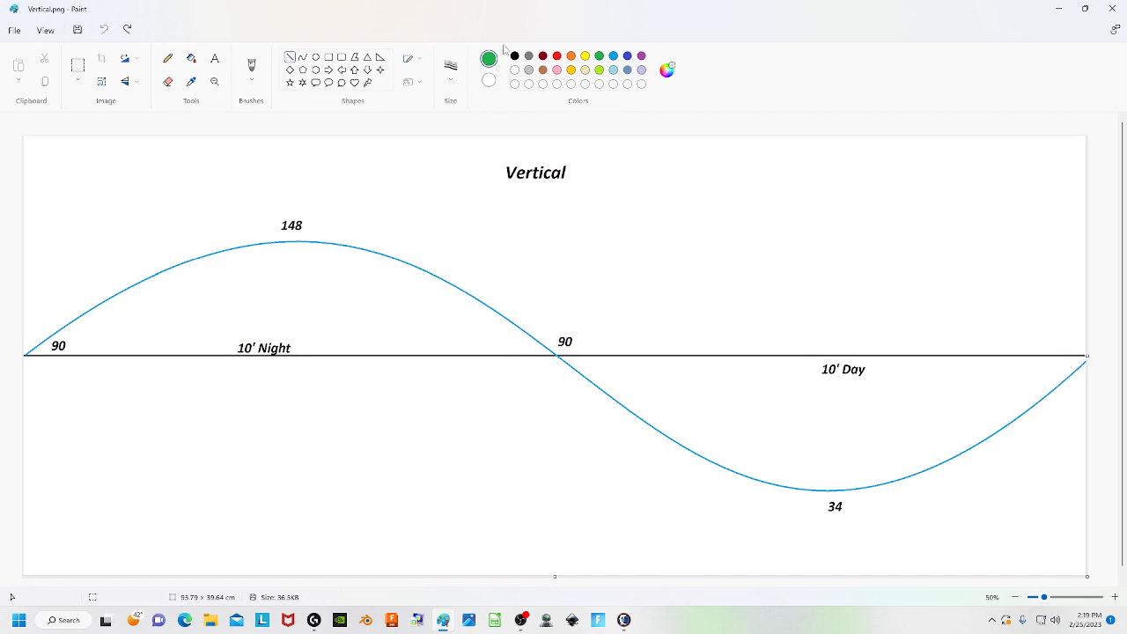
mouse_move(175, 257)
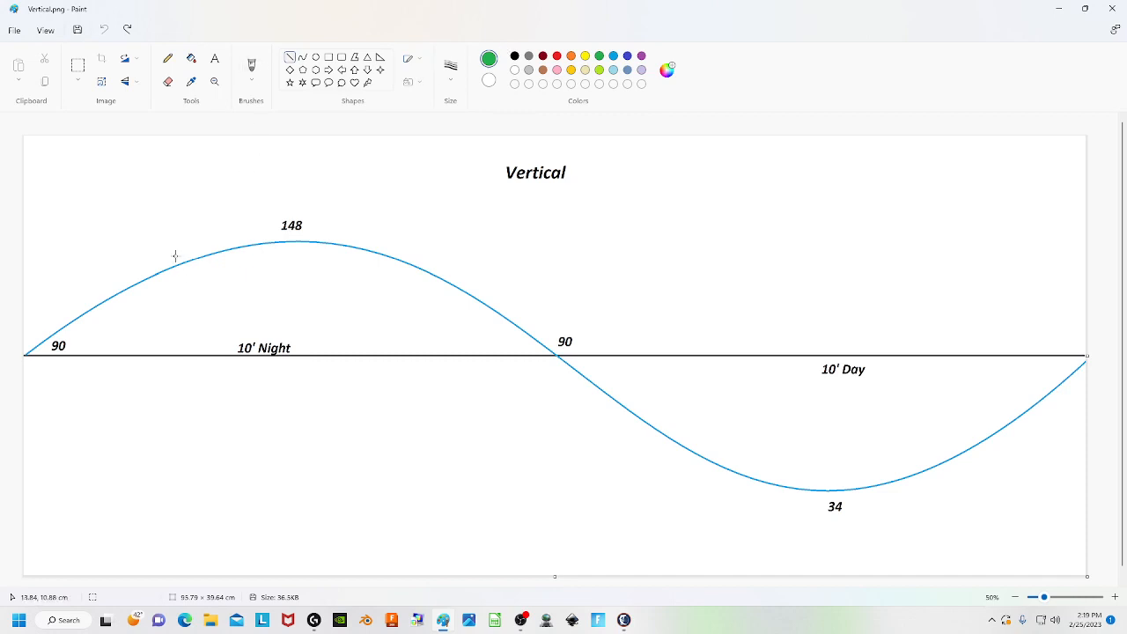
Draw the green 122 line across the peak with a 122 label, ON up-arrow, off down-arrow and ticks at the crossings.
drag(158, 262, 440, 257)
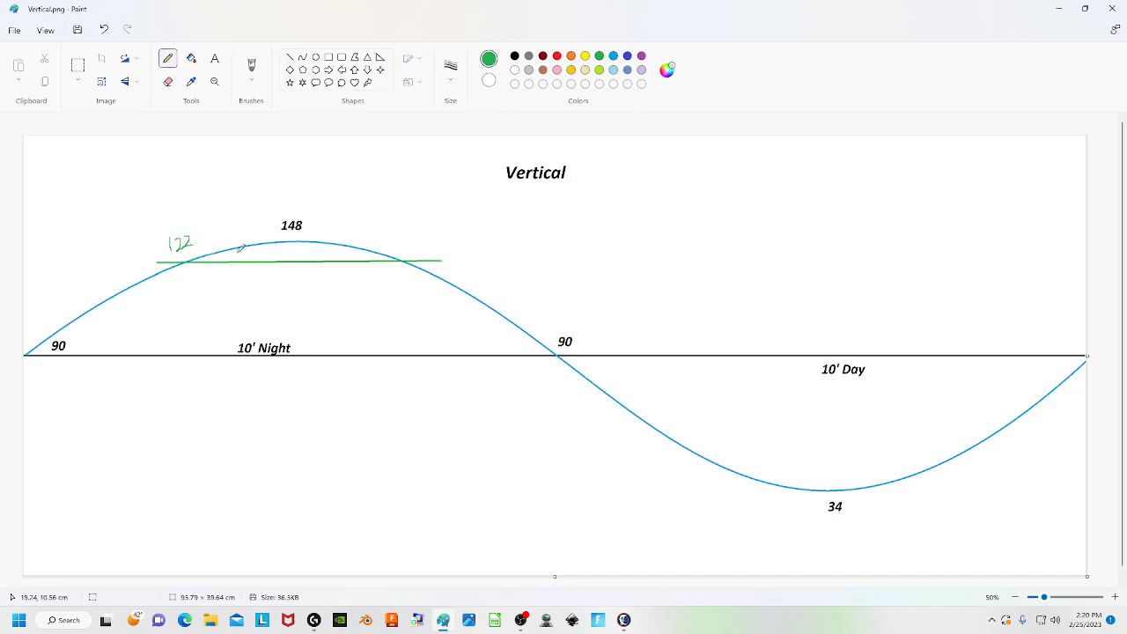
drag(232, 261, 232, 227)
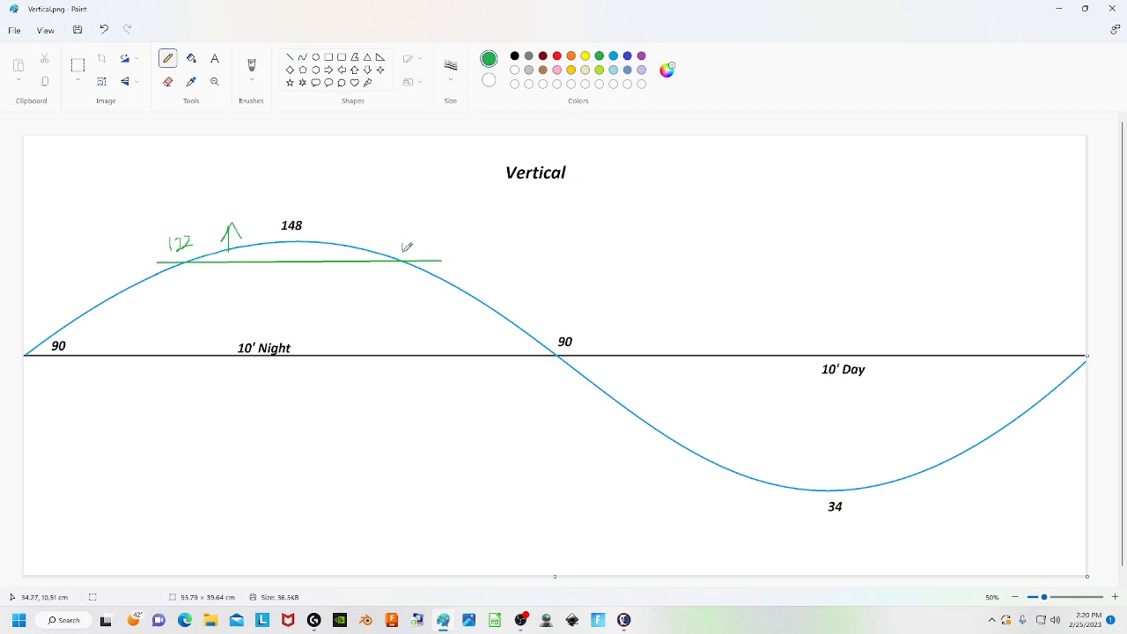
drag(401, 250, 440, 245)
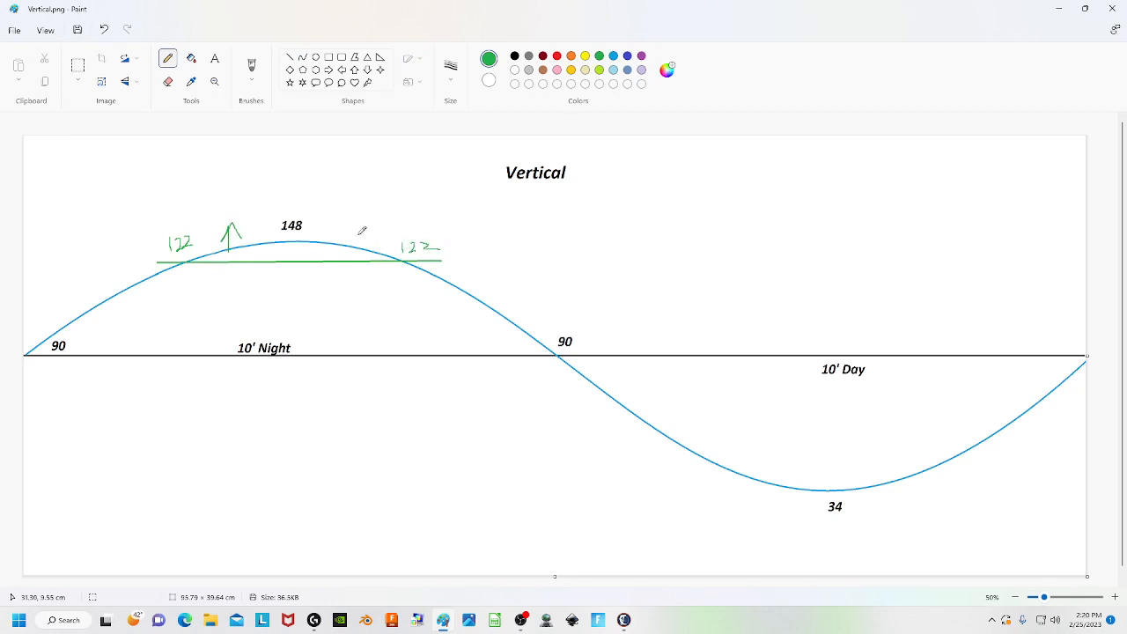
drag(317, 208, 355, 203)
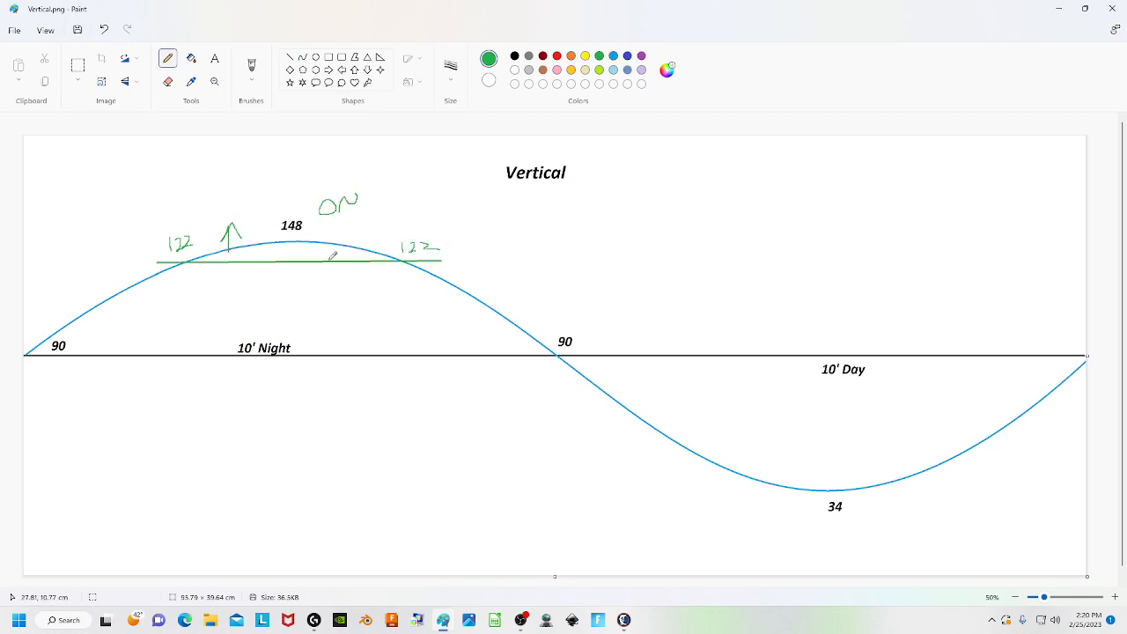
drag(316, 266, 310, 291)
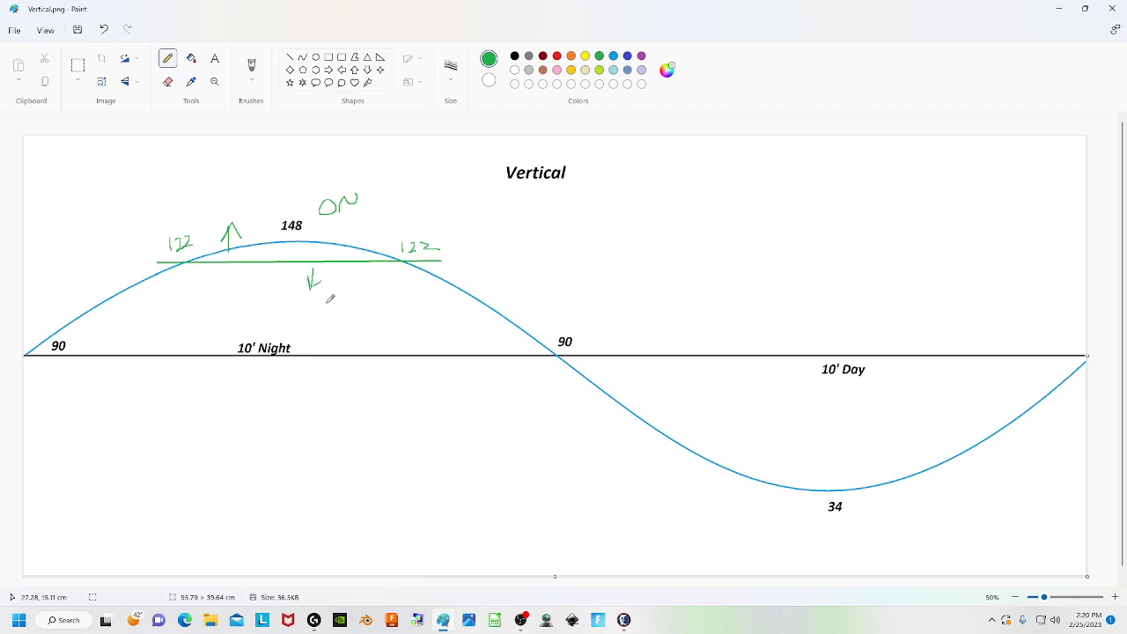
drag(326, 314, 349, 303)
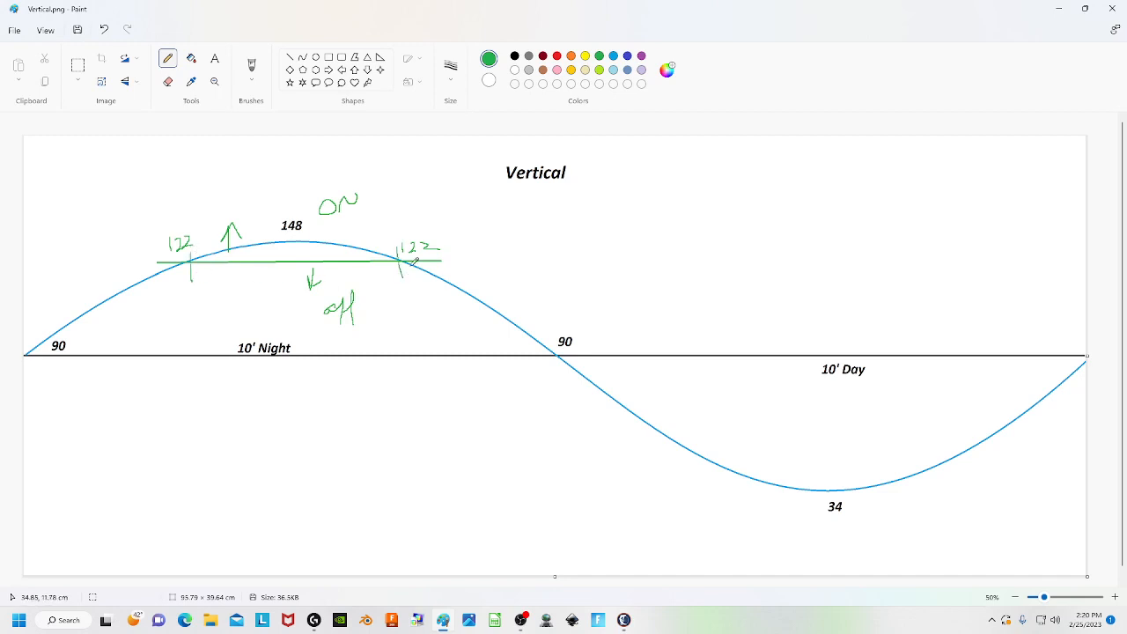
mouse_move(275, 179)
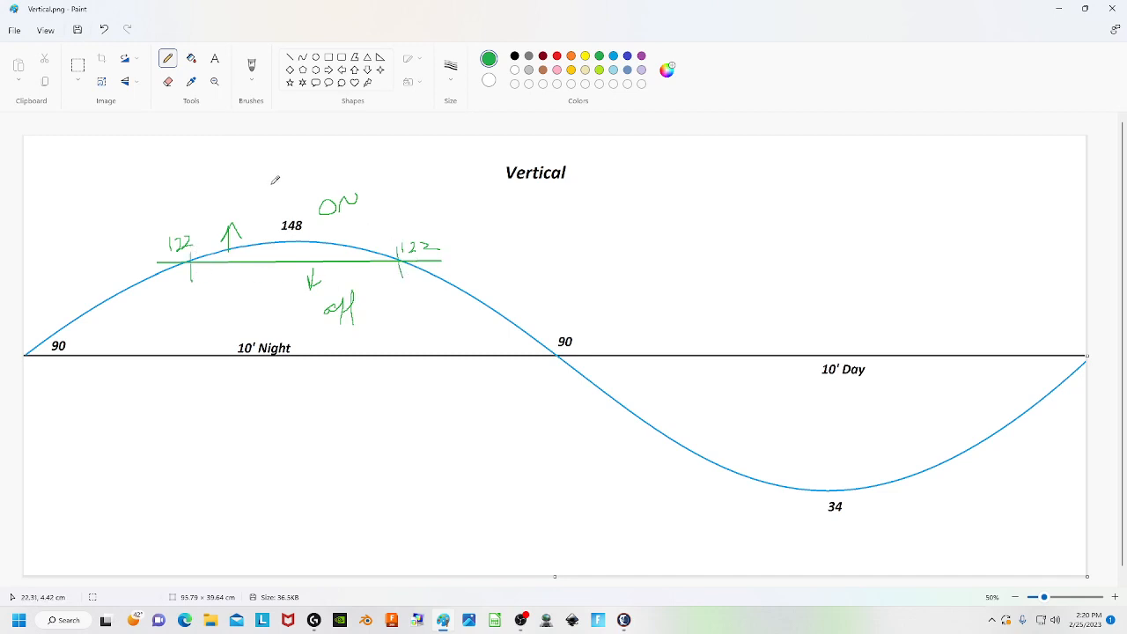
drag(268, 192, 290, 176)
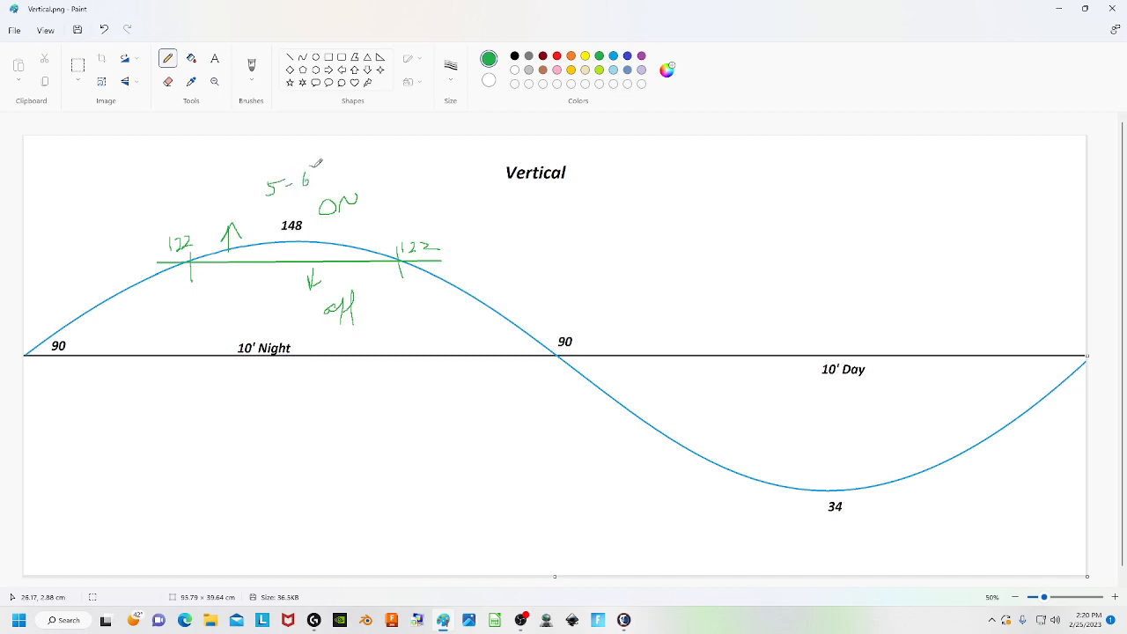
mouse_move(585, 186)
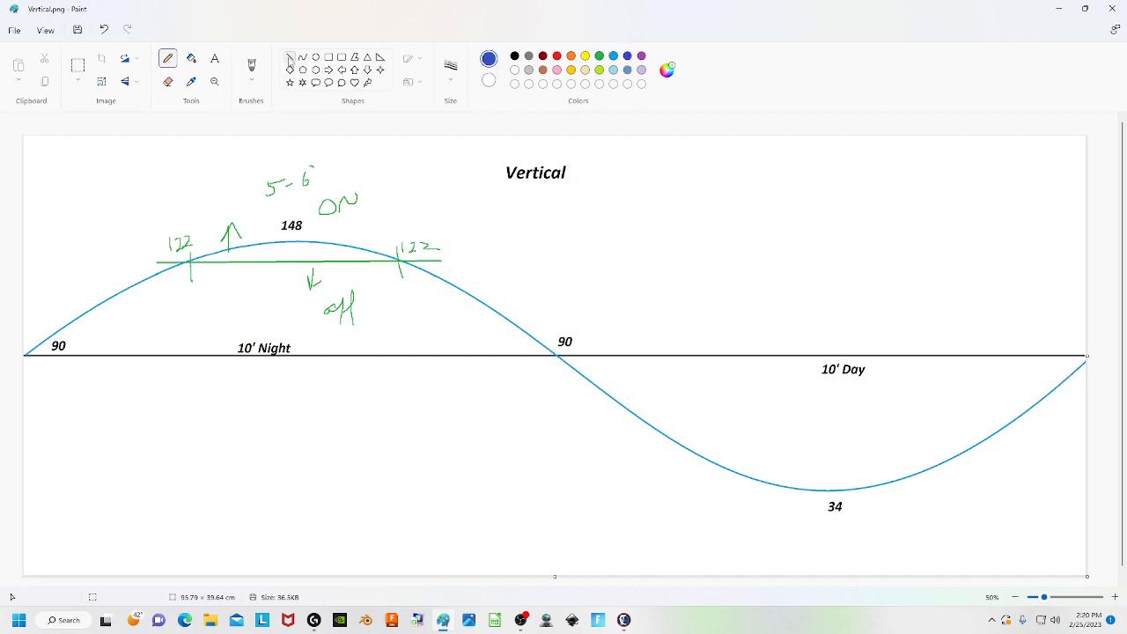
Draw the lower blue 100 threshold line, label both crossings 100, and add a degree note by the title.
drag(80, 299, 532, 296)
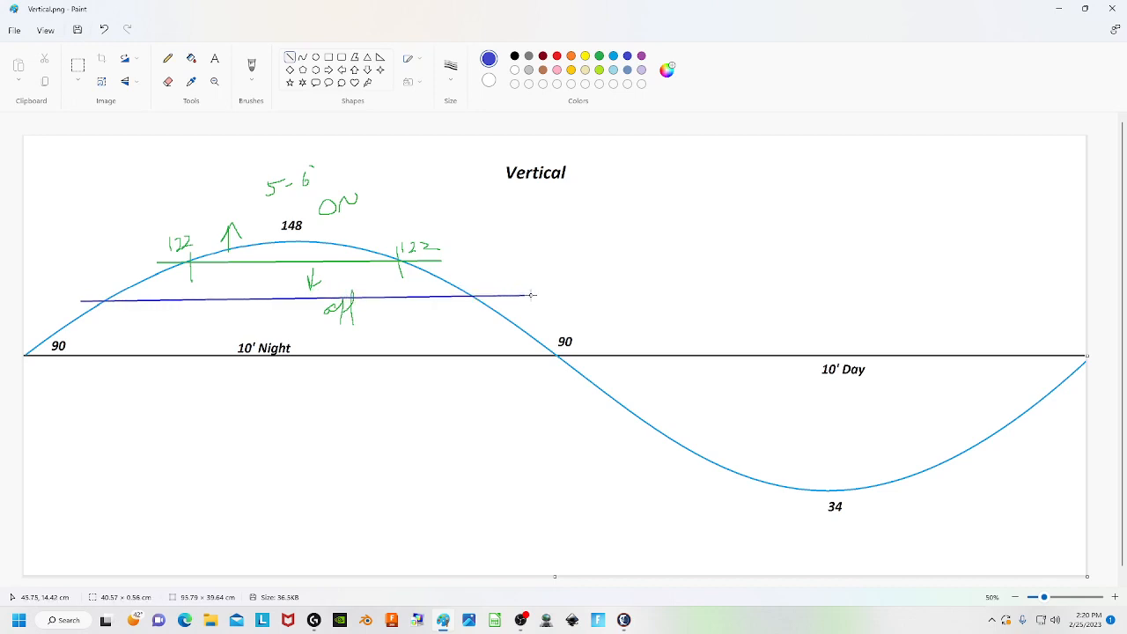
click(167, 56)
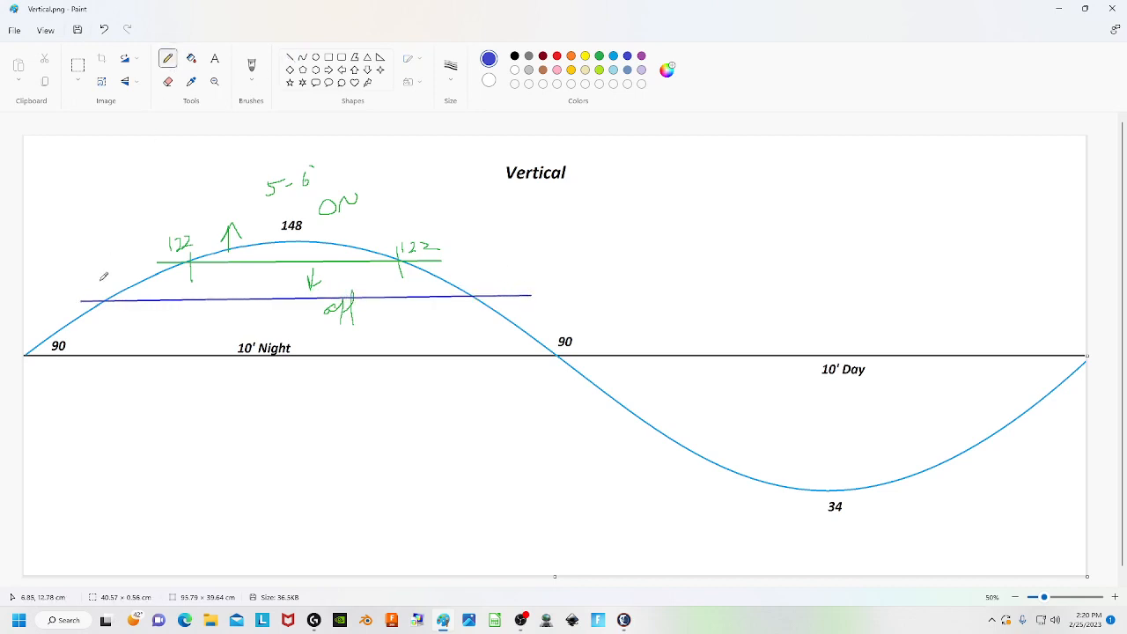
drag(88, 282, 115, 268)
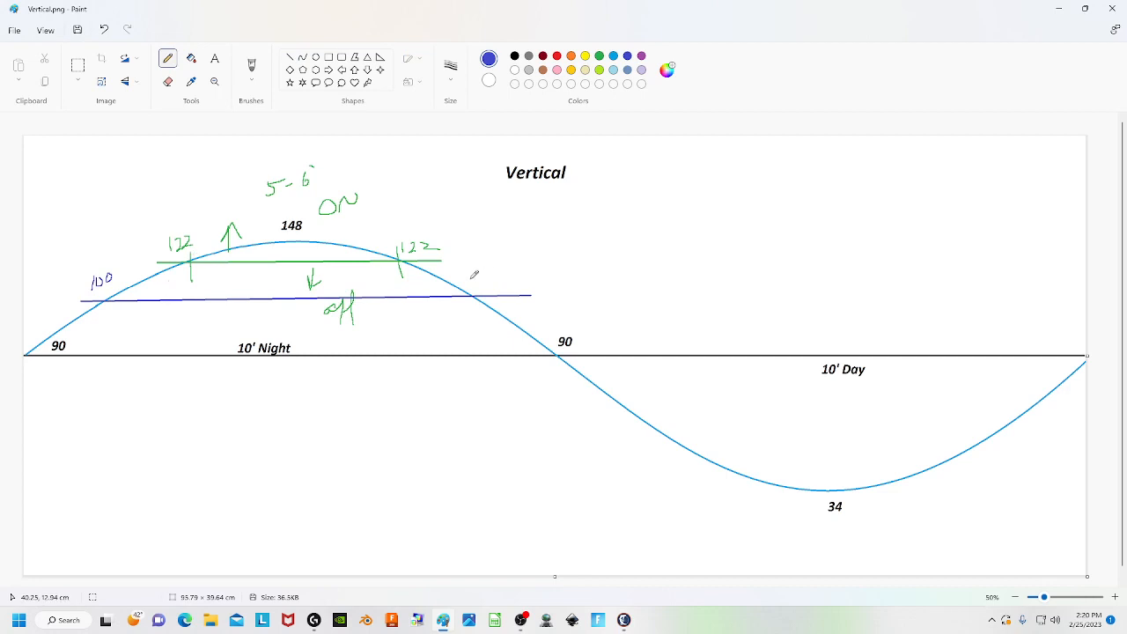
drag(472, 284, 508, 280)
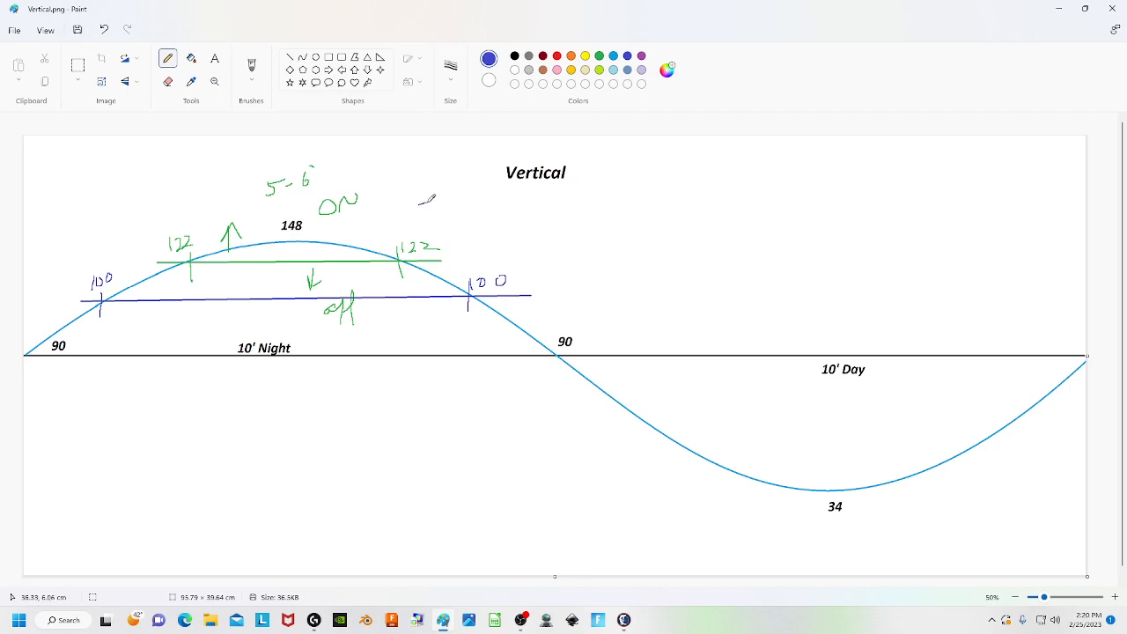
drag(419, 212, 455, 201)
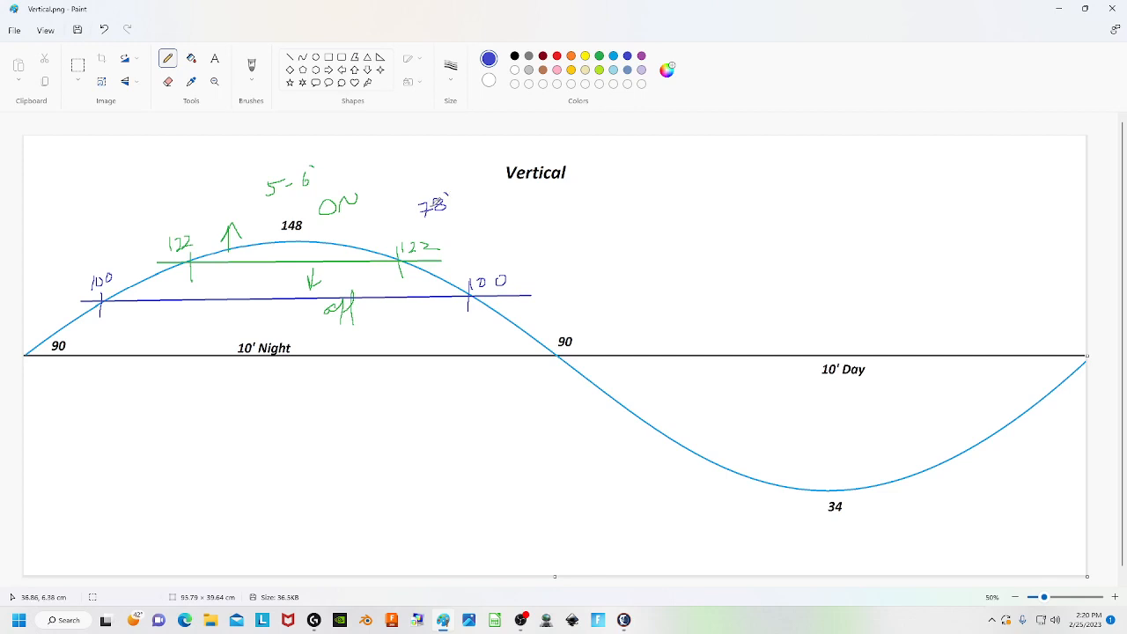
mouse_move(384, 291)
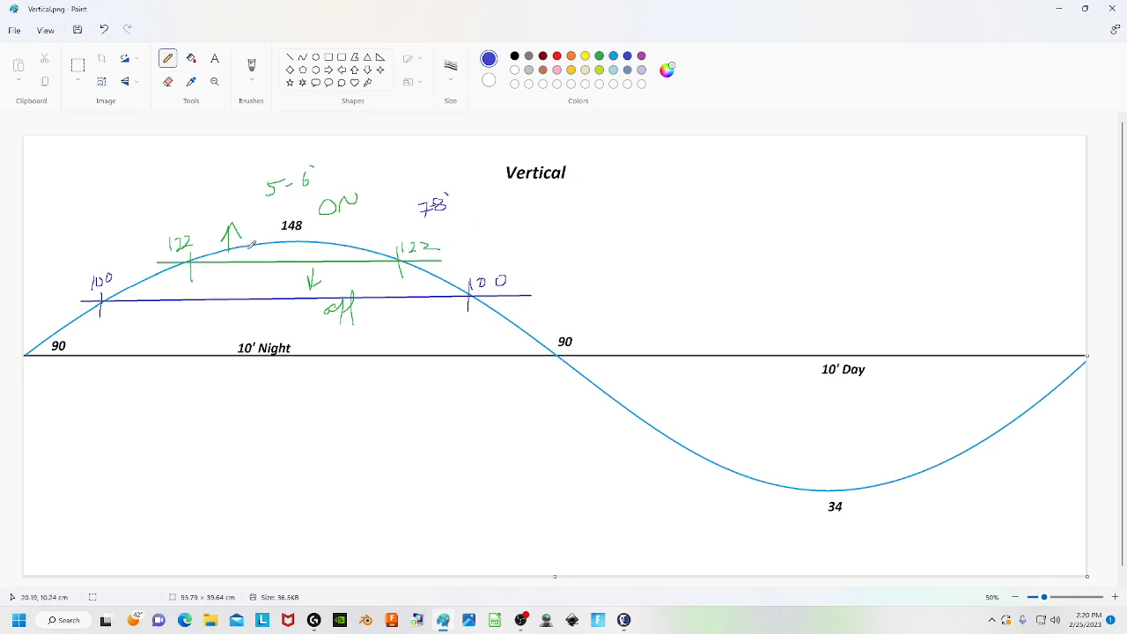
mouse_move(260, 229)
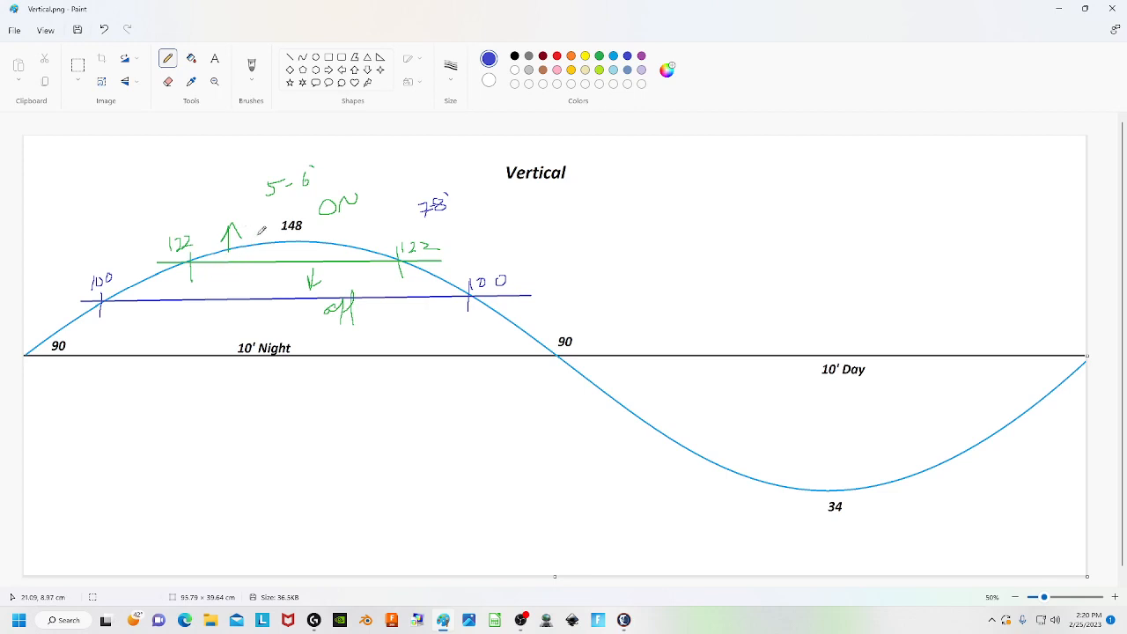
mouse_move(555, 165)
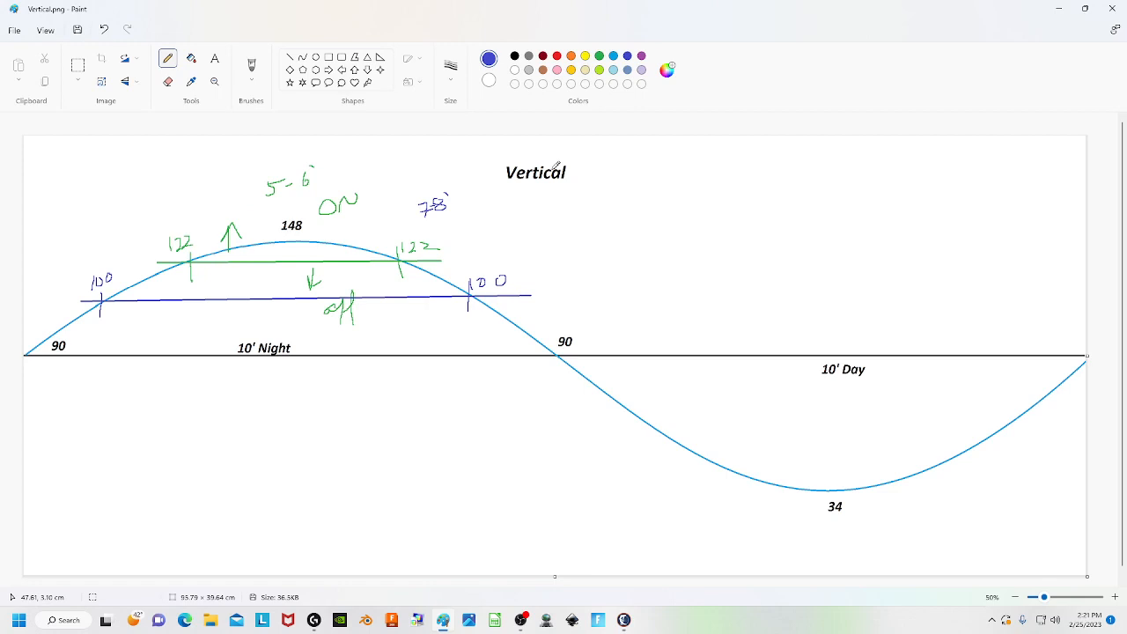
mouse_move(468, 201)
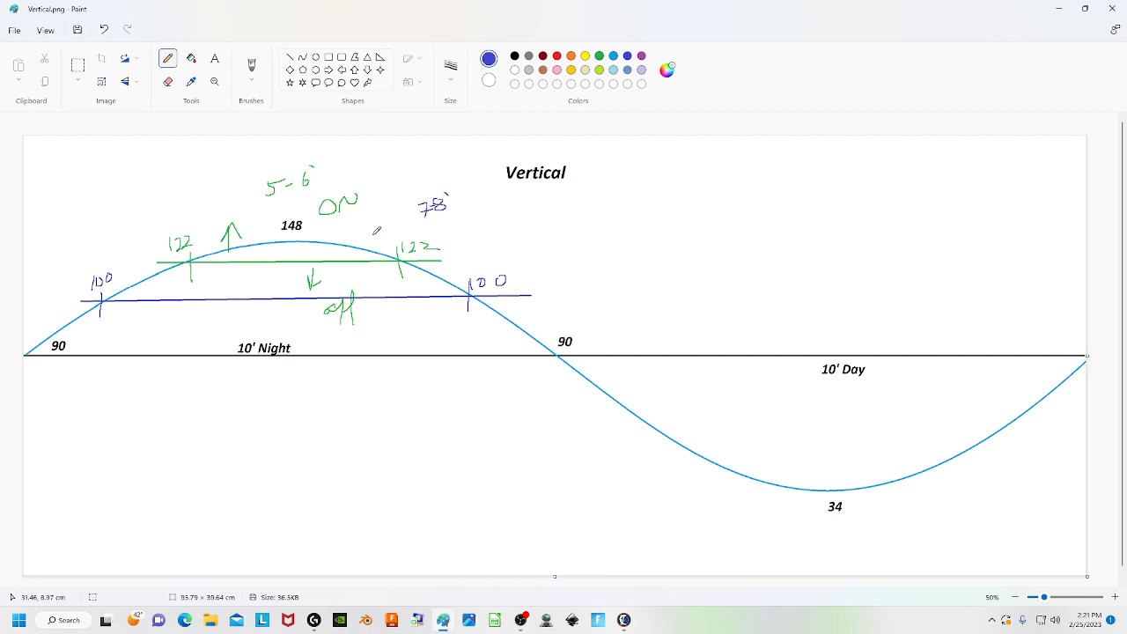
mouse_move(518, 286)
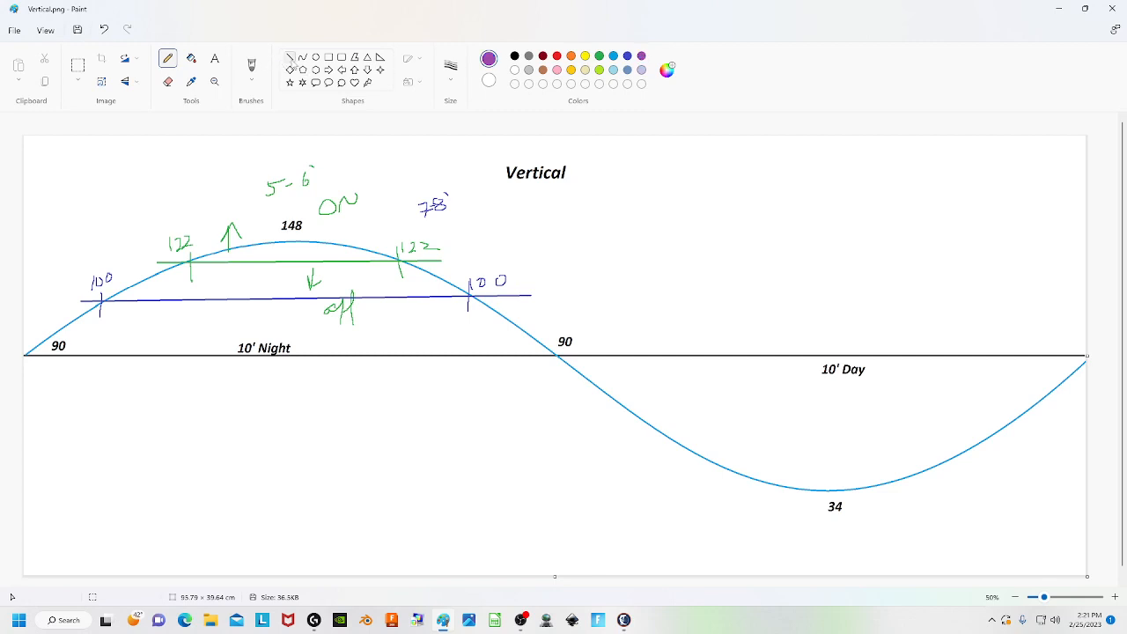
Draw a purple line across the day-side trough and label its ends 30.
drag(678, 465, 726, 465)
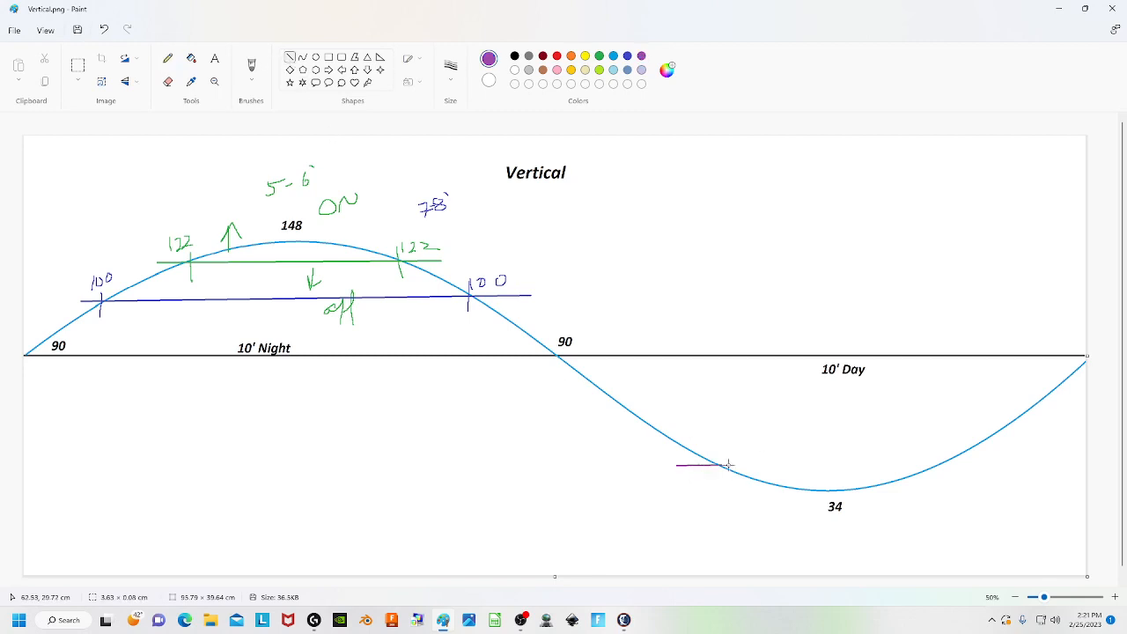
drag(726, 465, 990, 465)
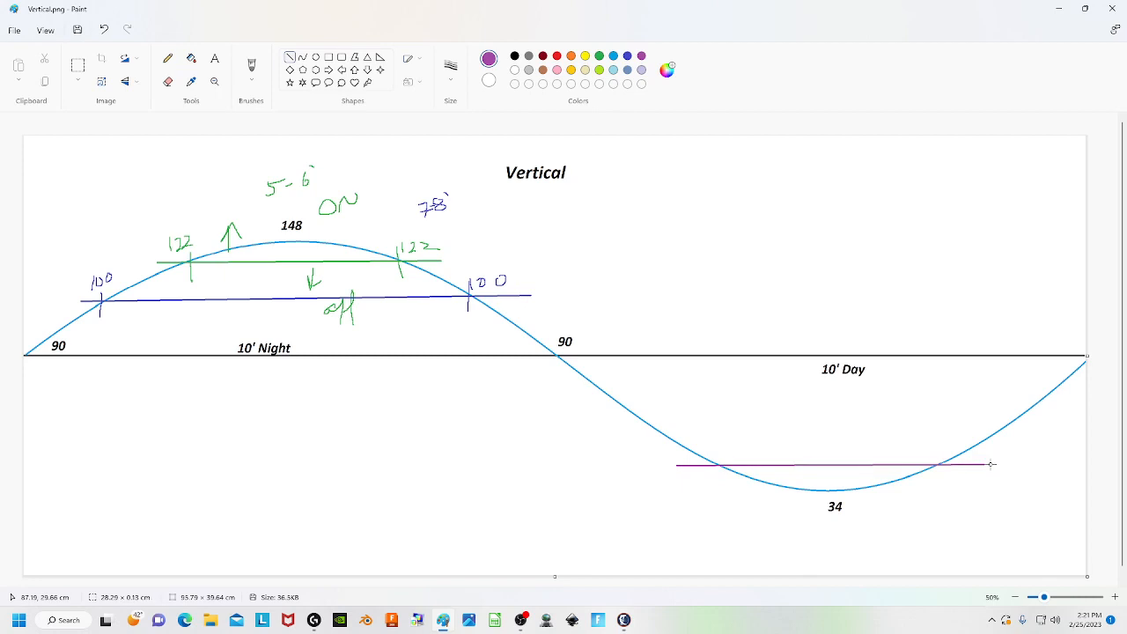
click(167, 59)
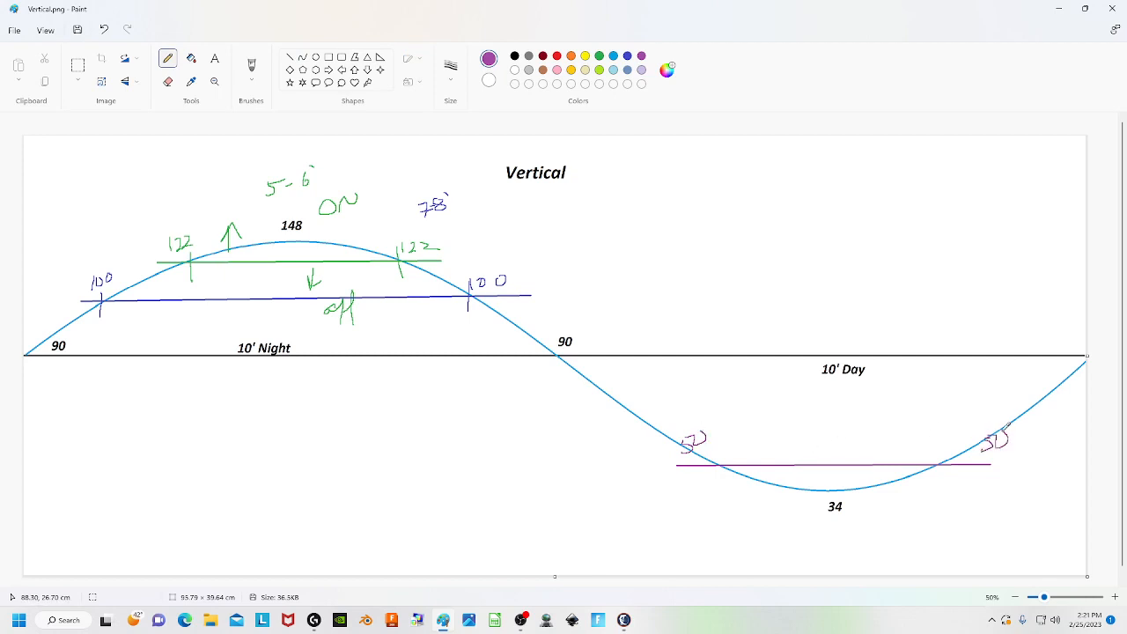
drag(775, 462, 773, 421)
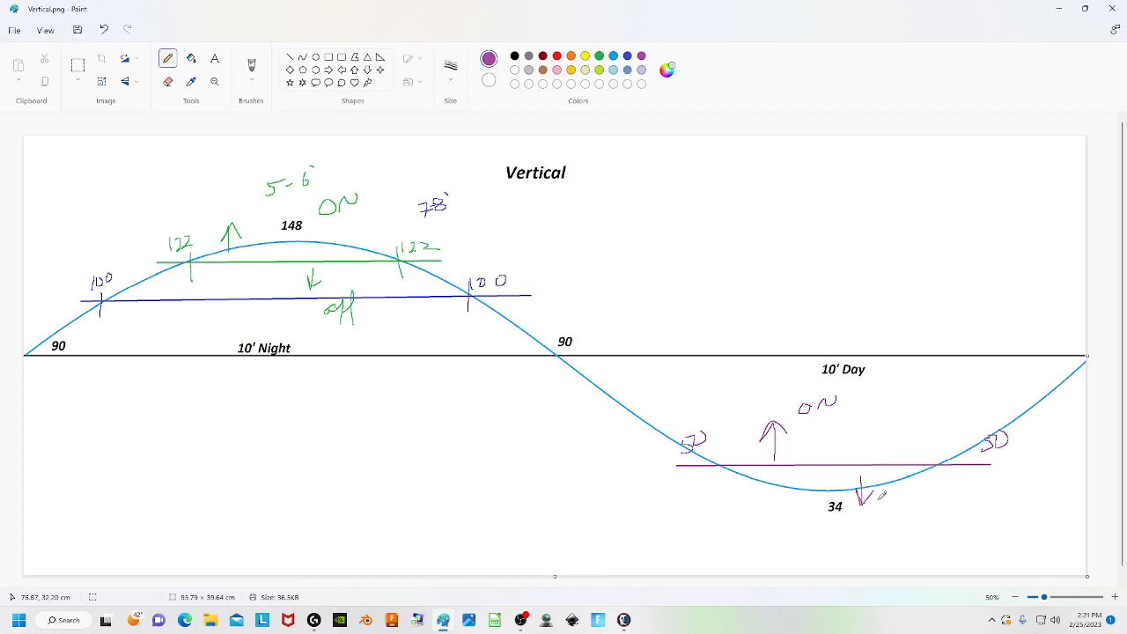
Mark ON above and off below the 30 line and tick where it crosses the curve.
drag(877, 502, 912, 525)
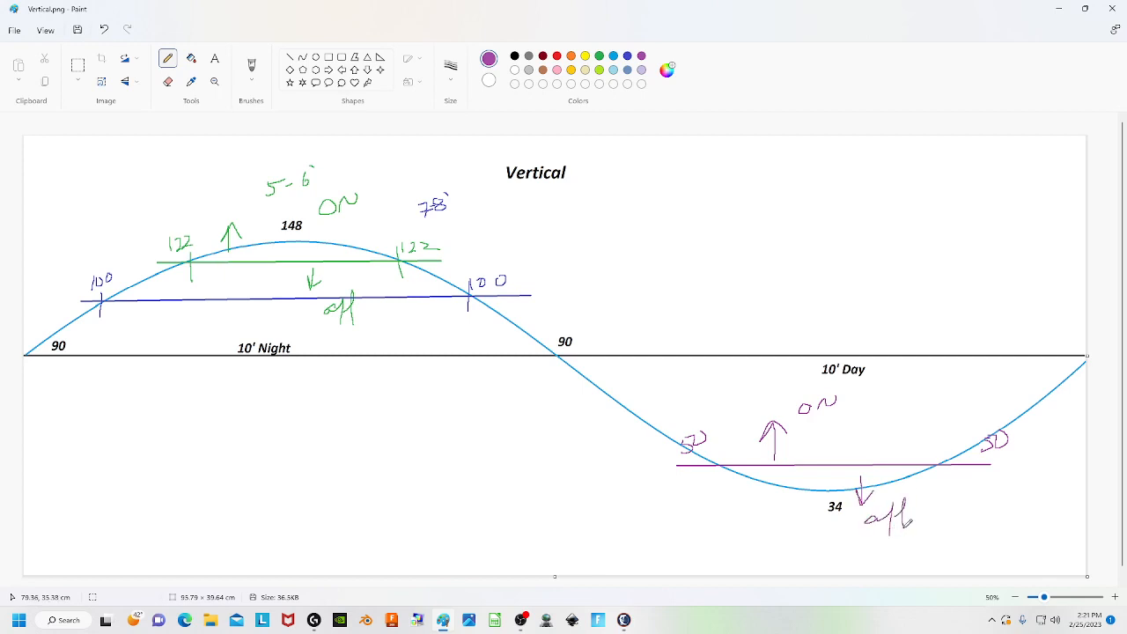
drag(719, 437, 719, 497)
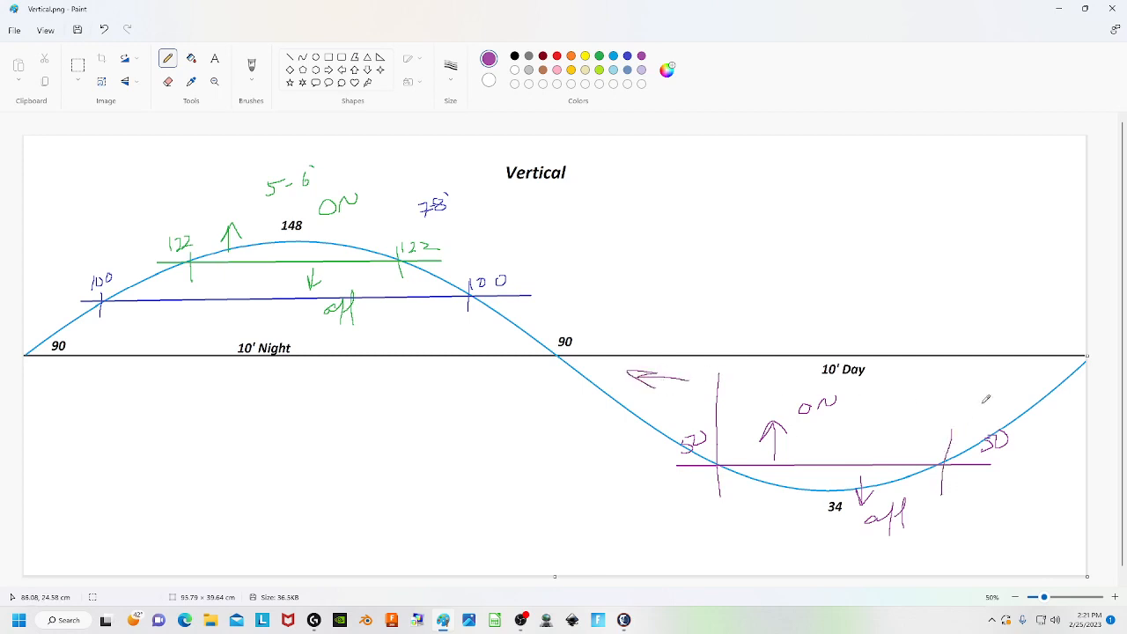
drag(977, 407, 996, 398)
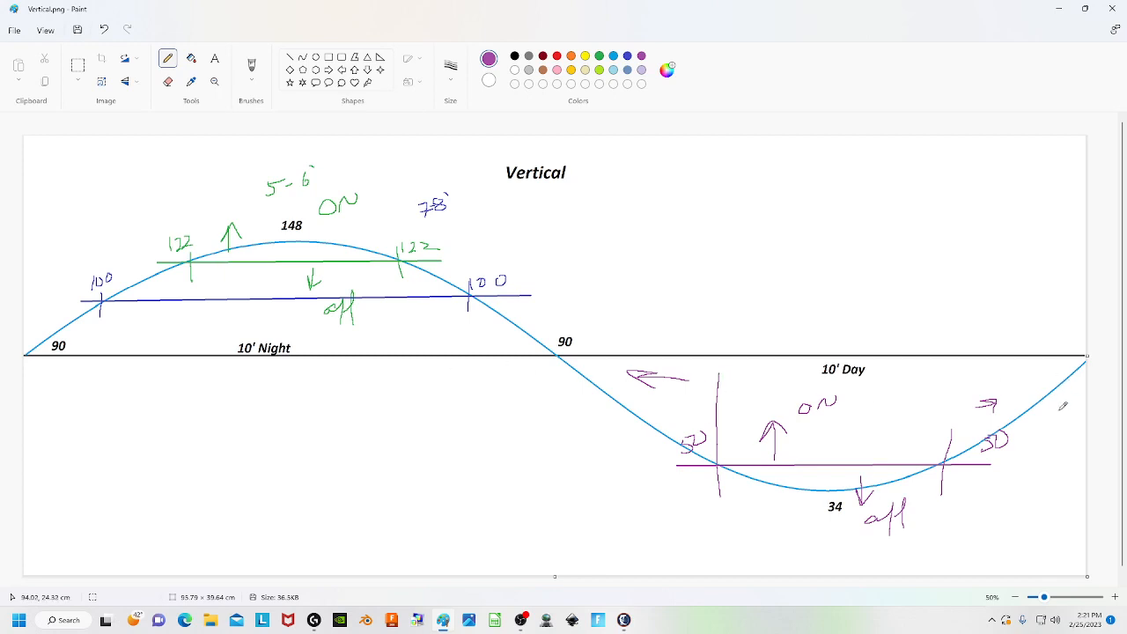
mouse_move(651, 282)
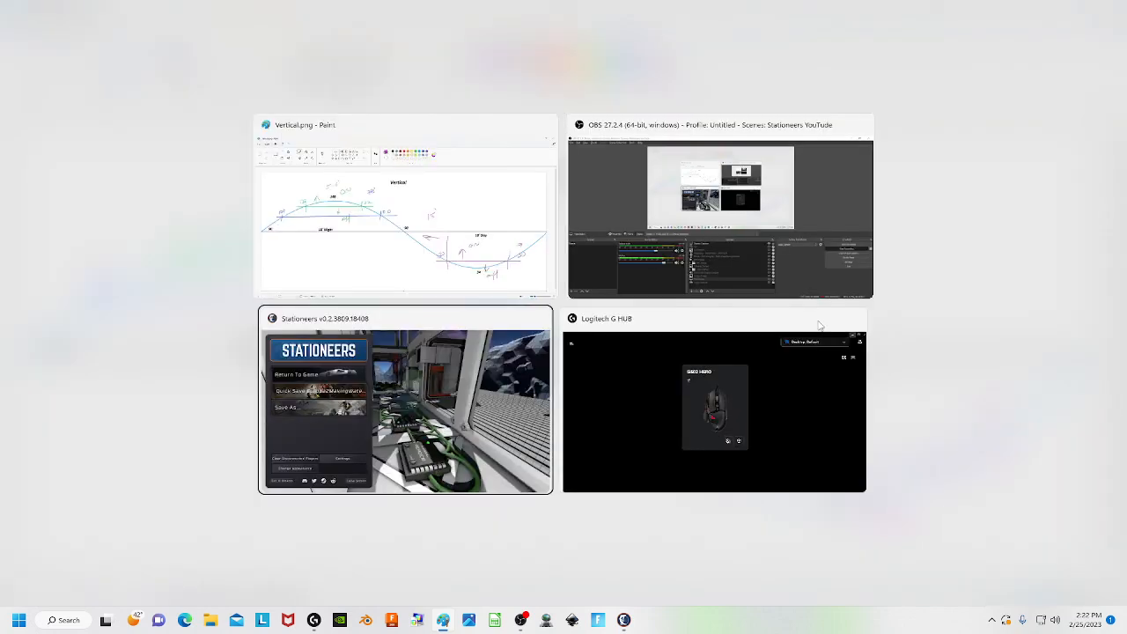
Switch from Paint back to the Stationeers window near the greenhouse chips.
click(405, 405)
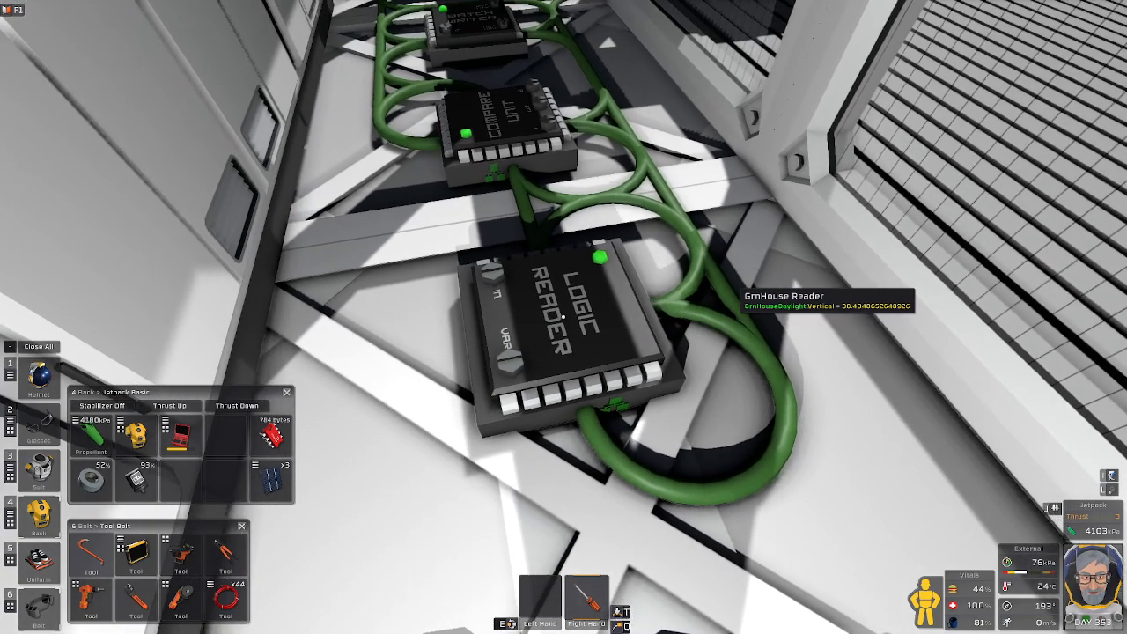
mouse_move(564, 317)
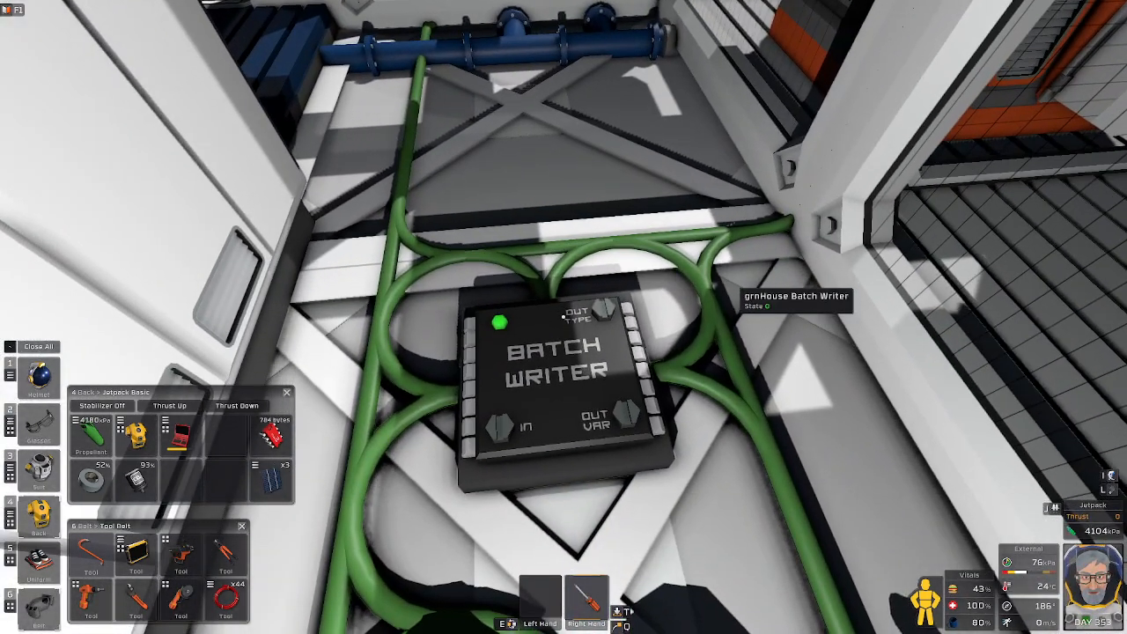
mouse_move(564, 317)
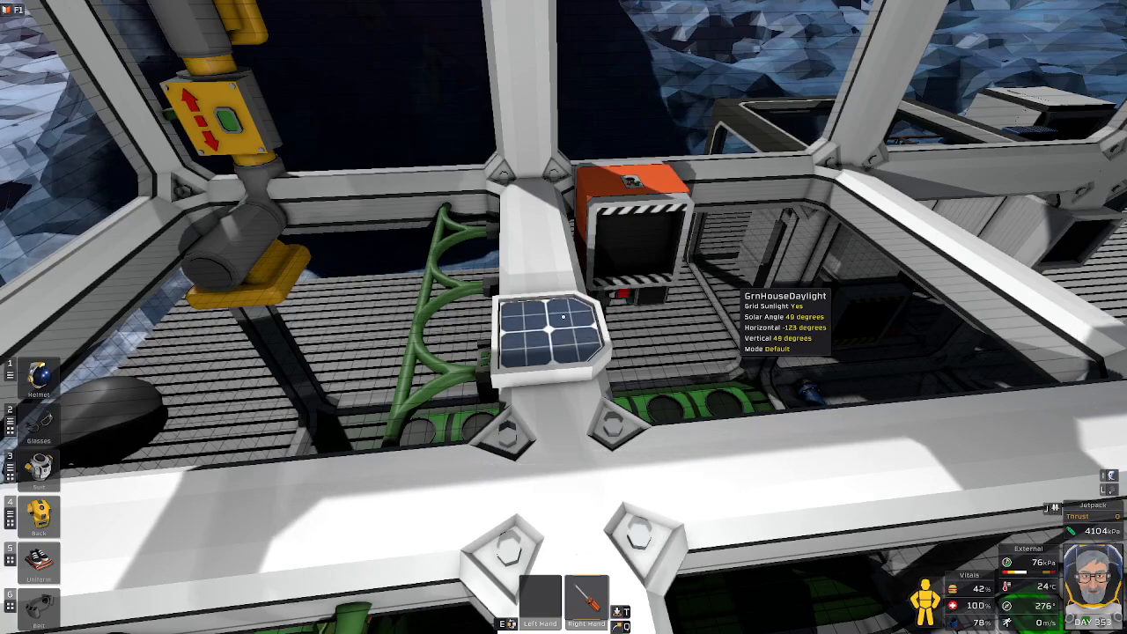
mouse_move(564, 317)
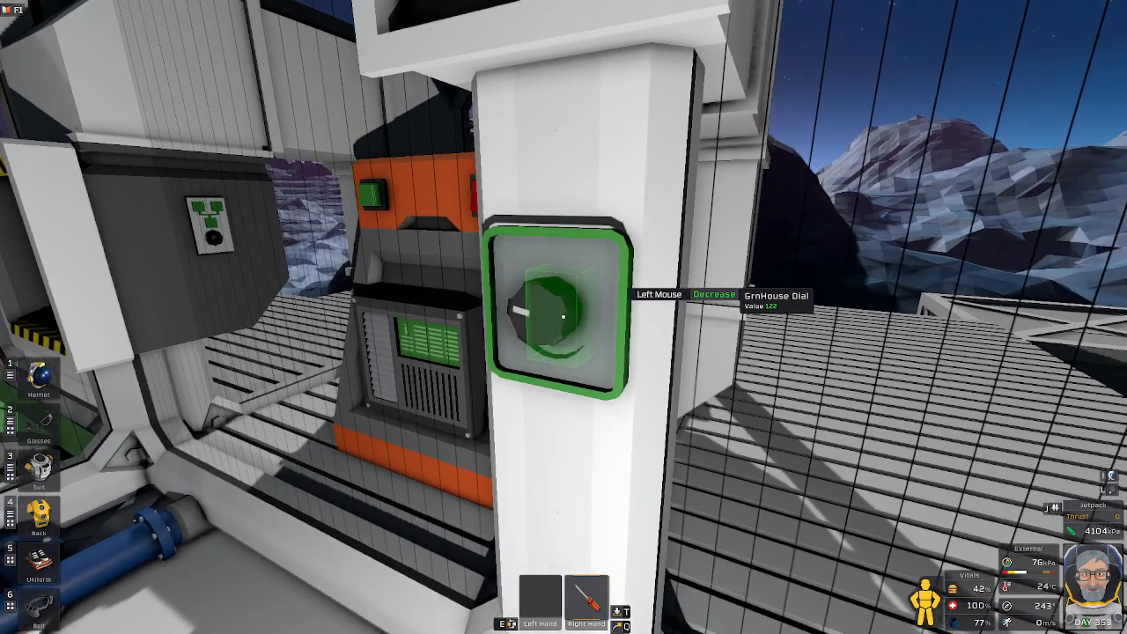
Turn the GrnHouse Dial down three notches, then raise it back up one.
click(550, 313)
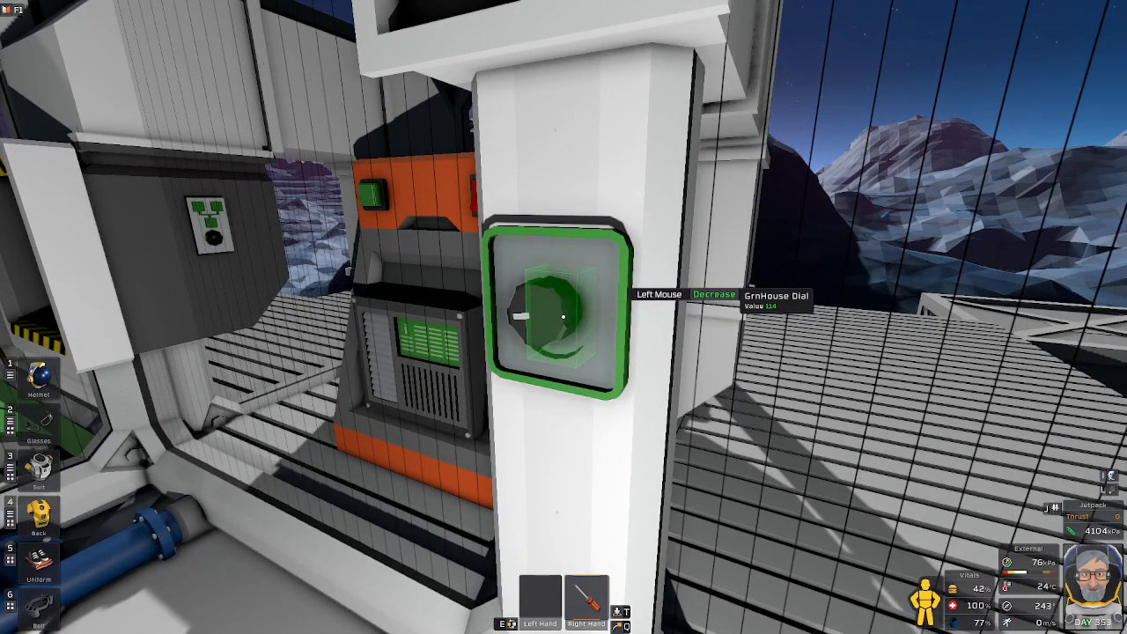
click(544, 314)
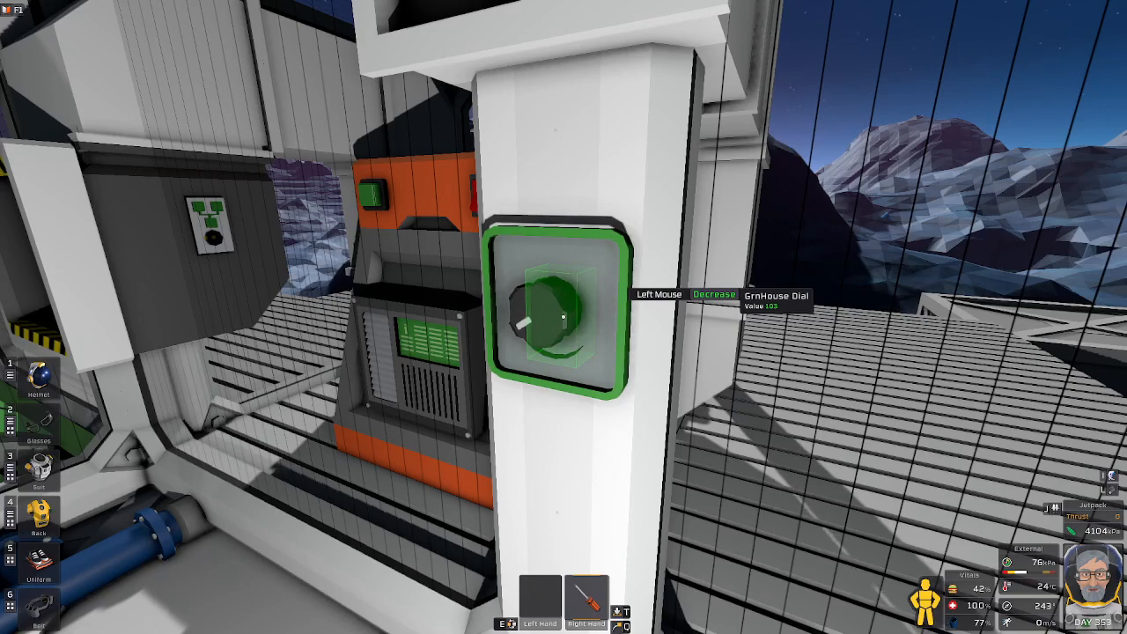
click(550, 309)
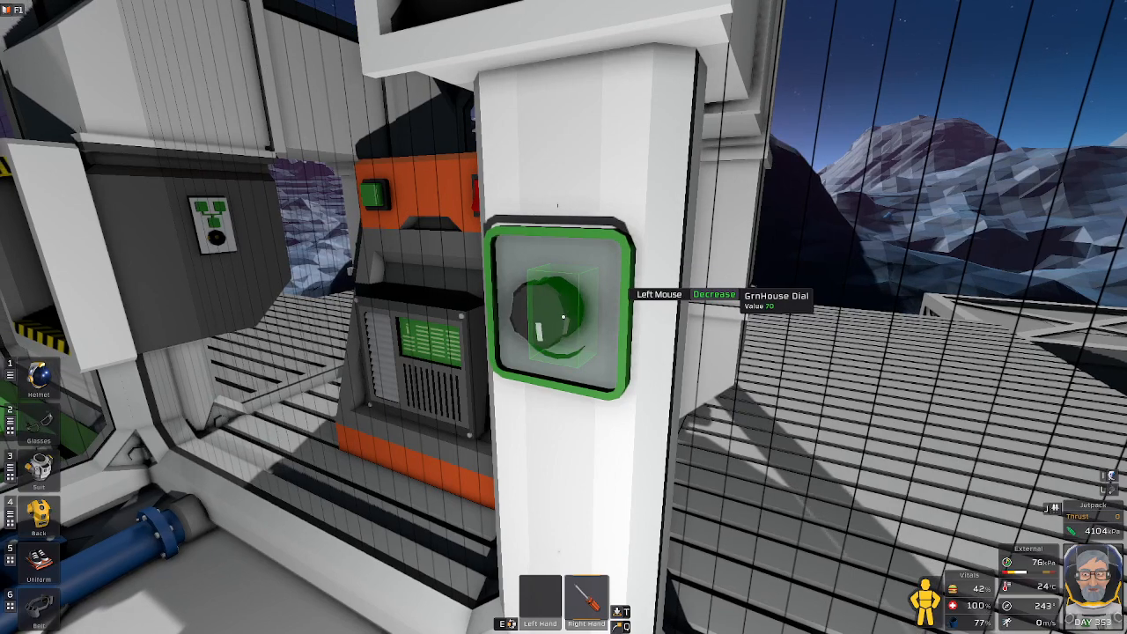
mouse_move(564, 317)
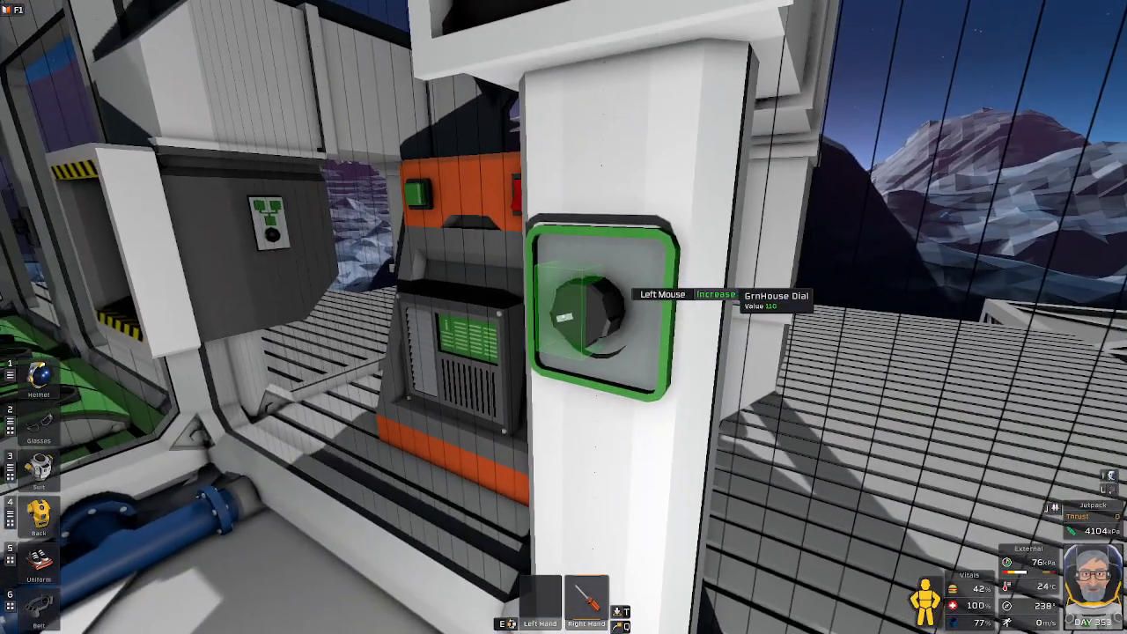
click(596, 313)
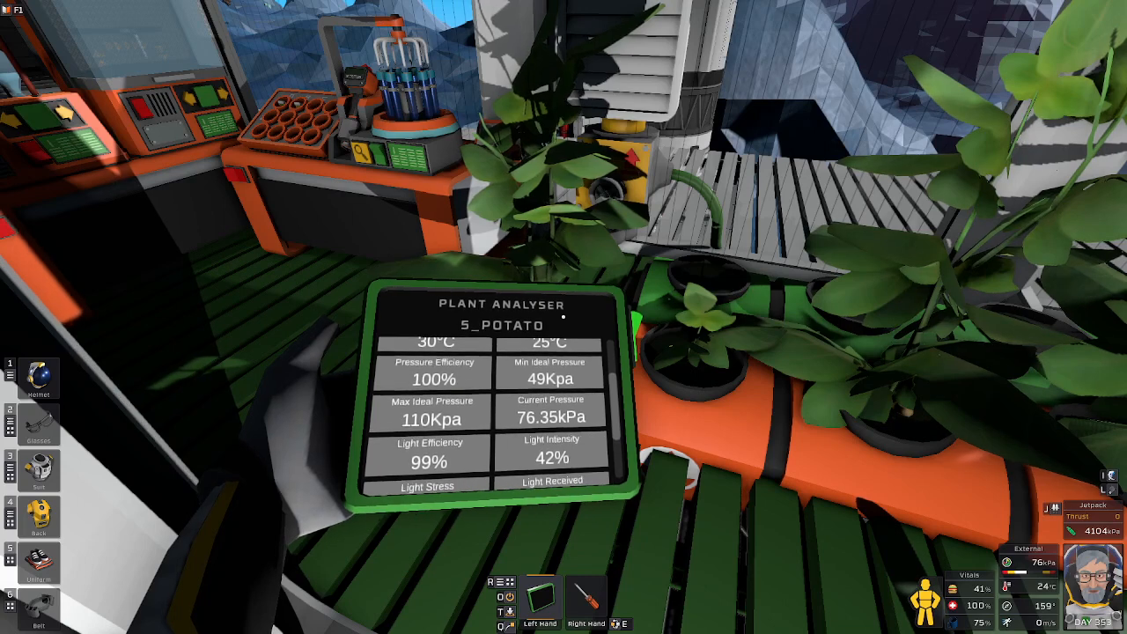
mouse_move(563, 317)
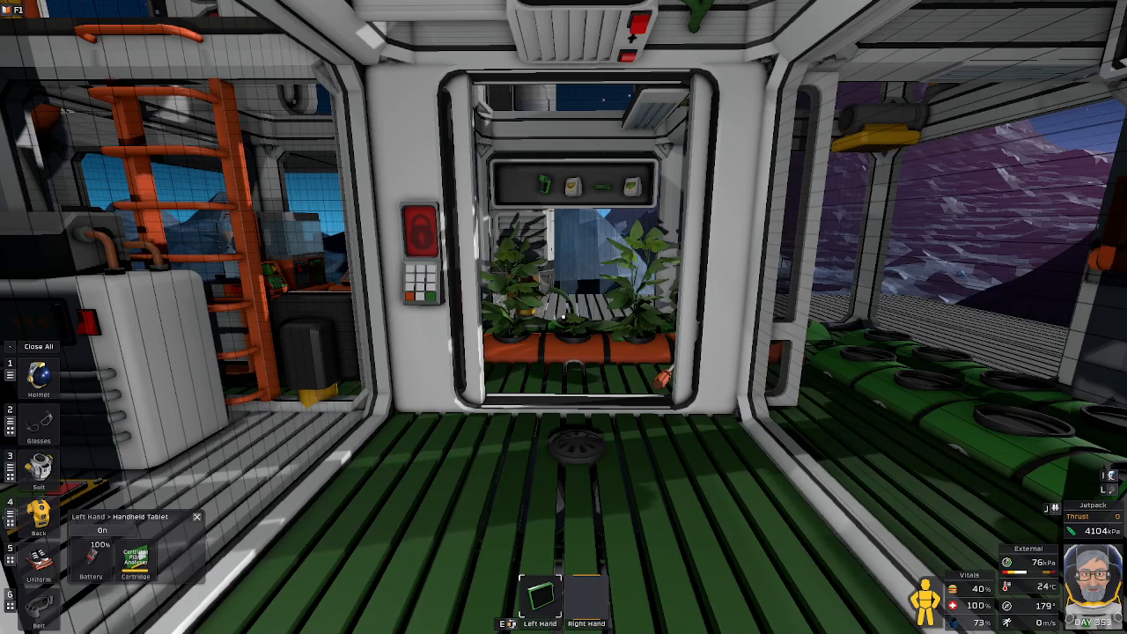
mouse_move(564, 317)
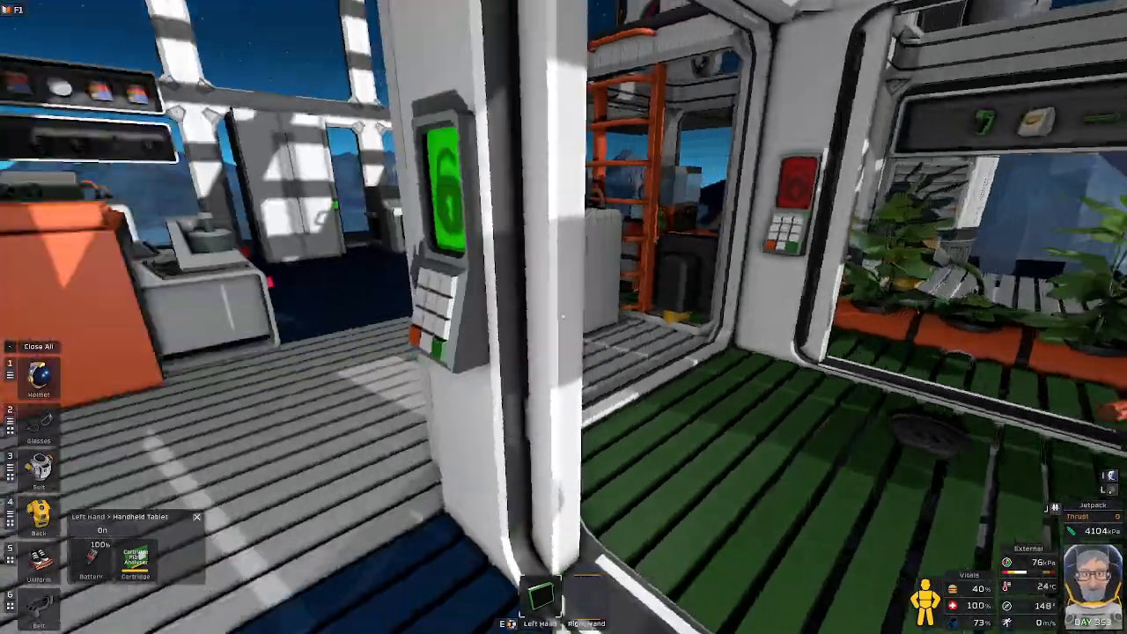
mouse_move(564, 317)
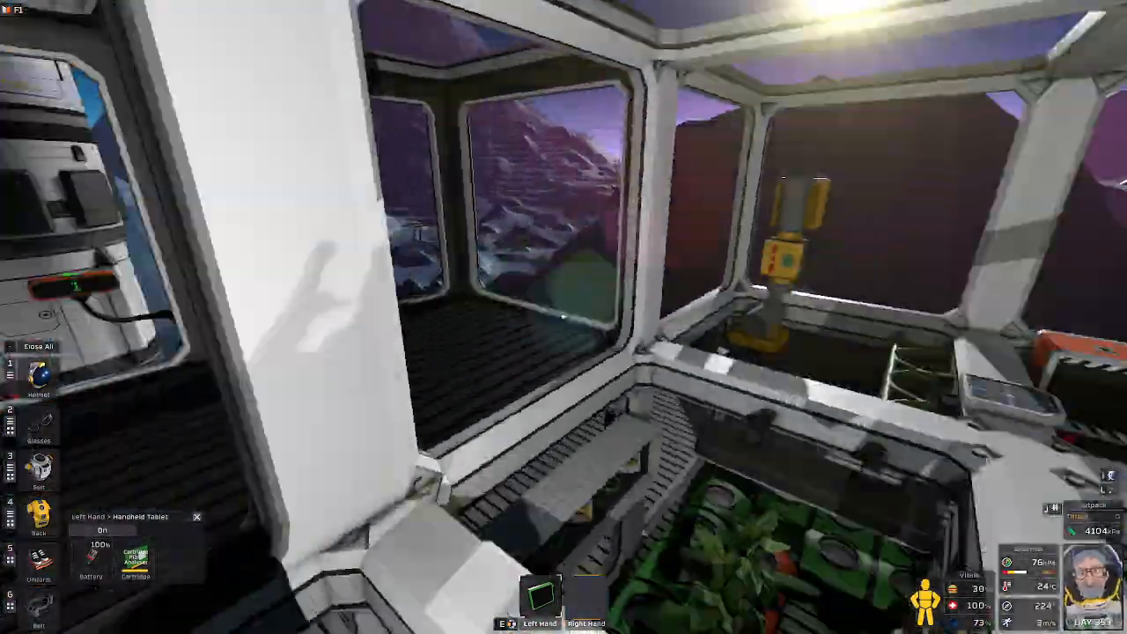
mouse_move(563, 318)
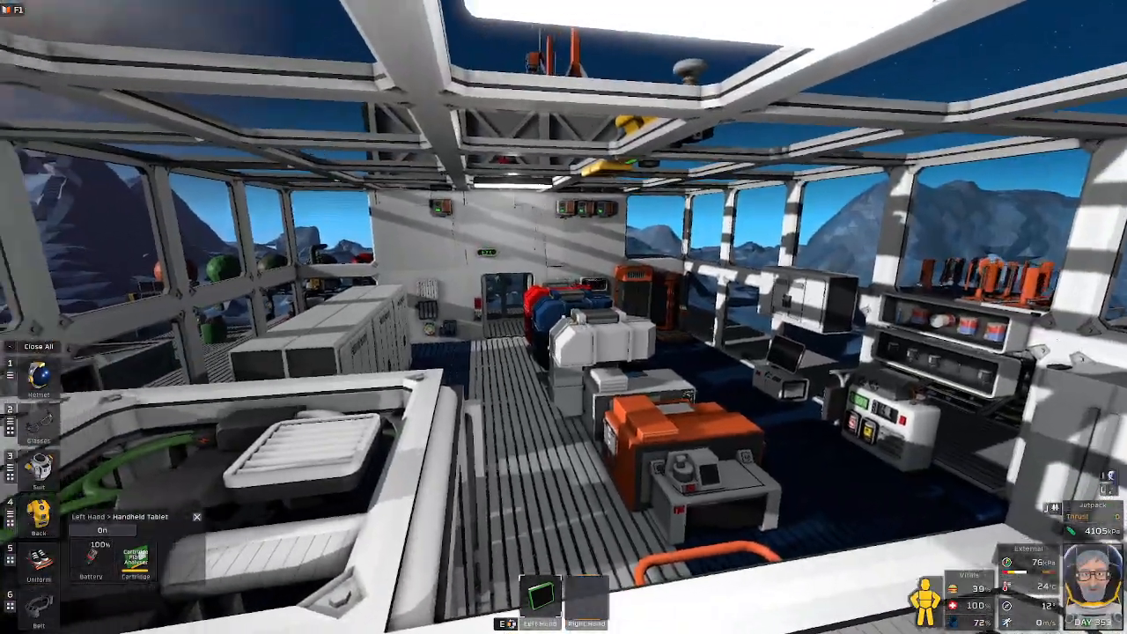
mouse_move(564, 317)
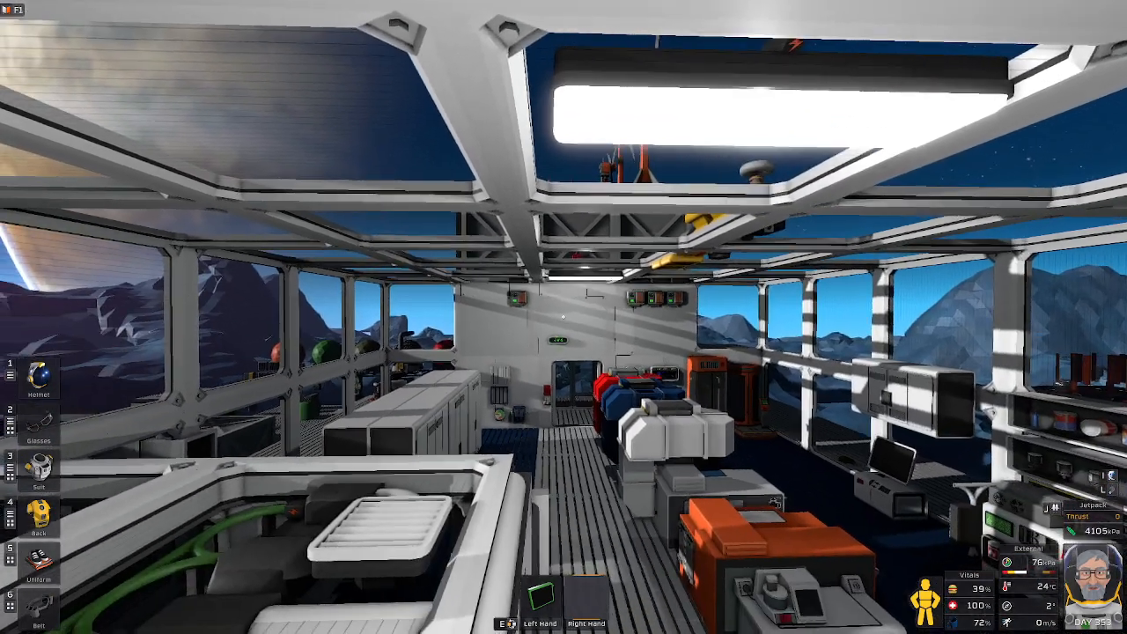
mouse_move(563, 317)
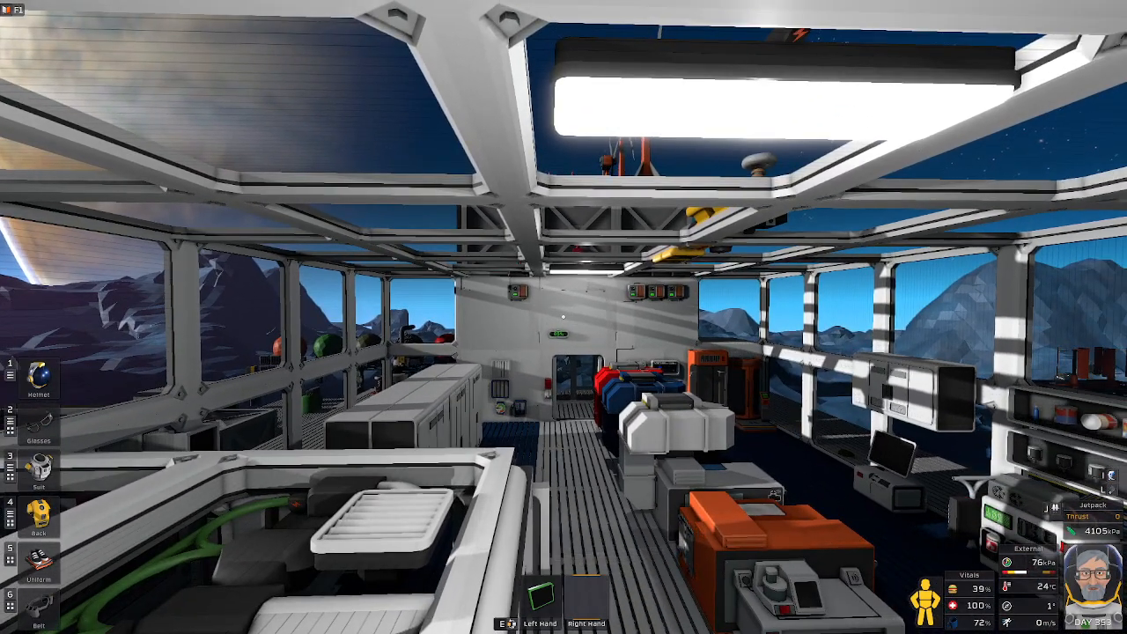
mouse_move(564, 317)
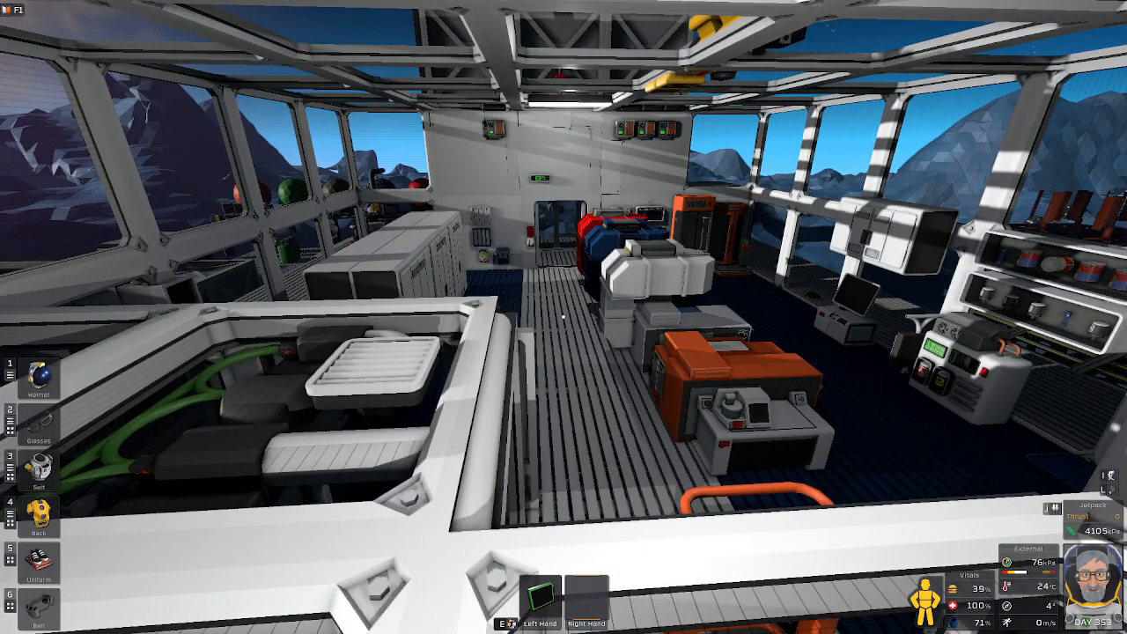
mouse_move(564, 317)
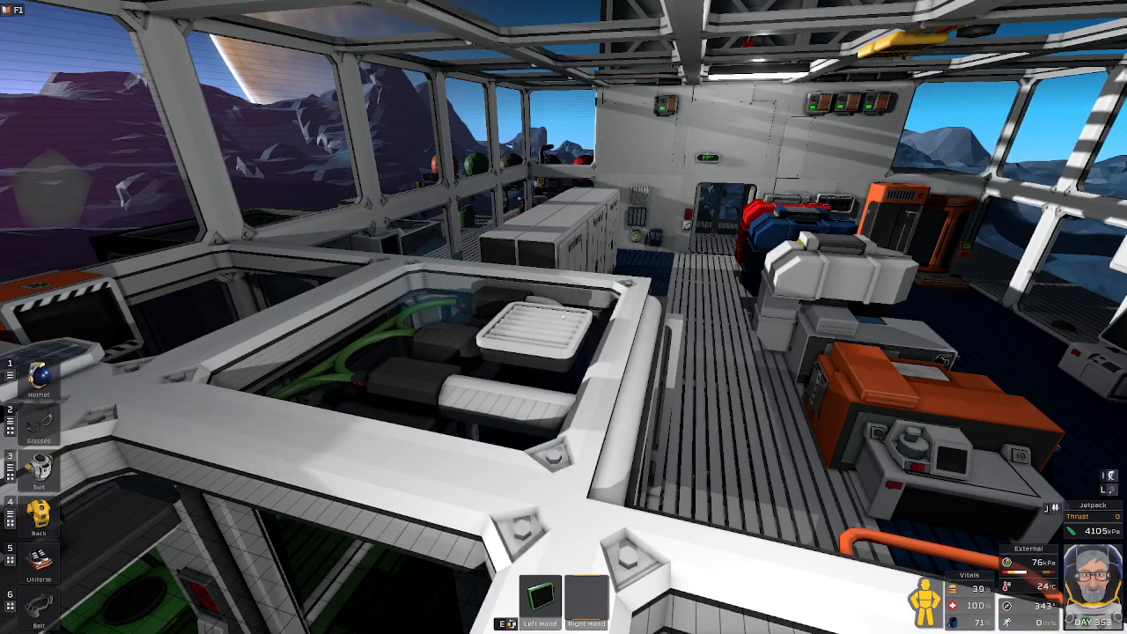